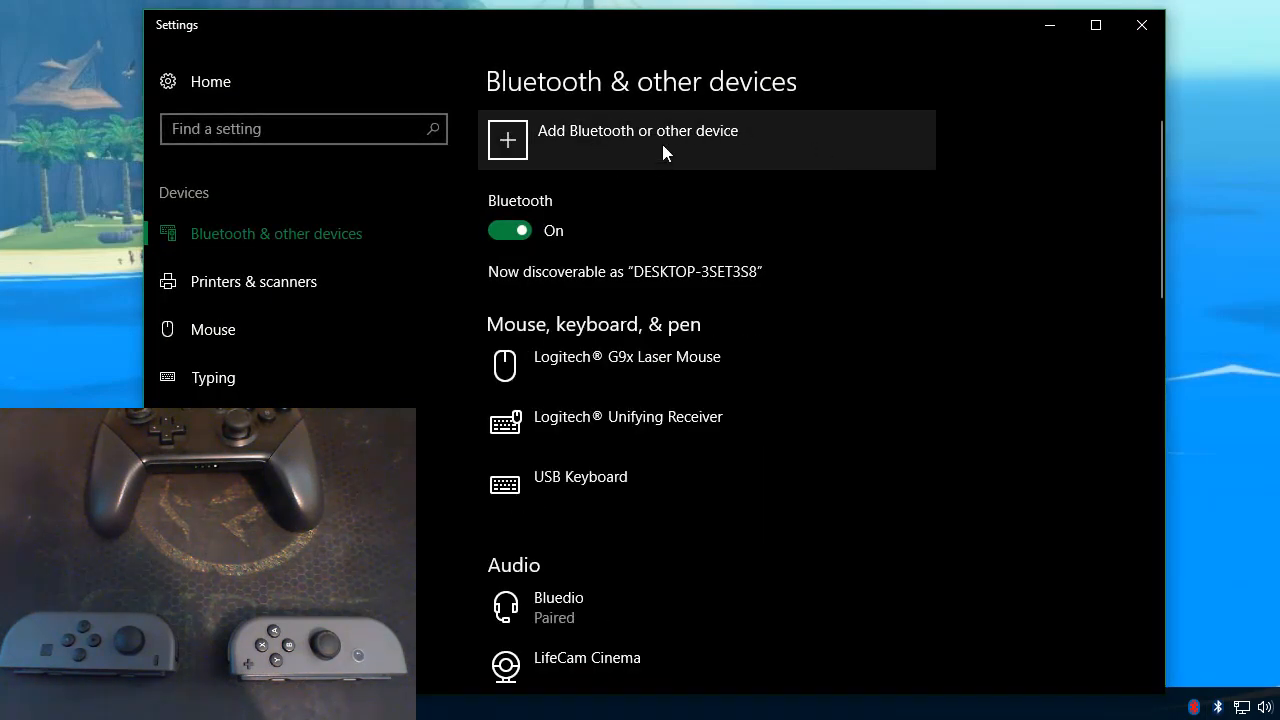
- Add the Pro Controller as a Bluetooth device, confirm the PIN pairing and finish
click(636, 140)
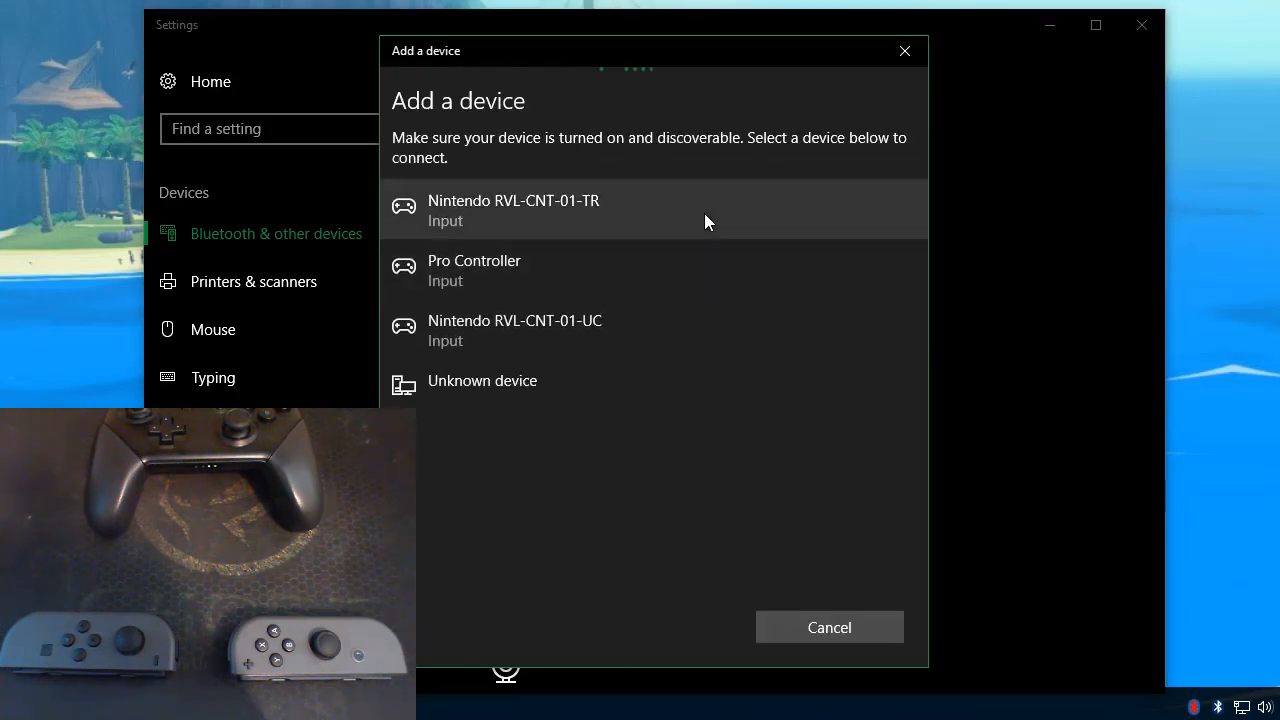
click(474, 270)
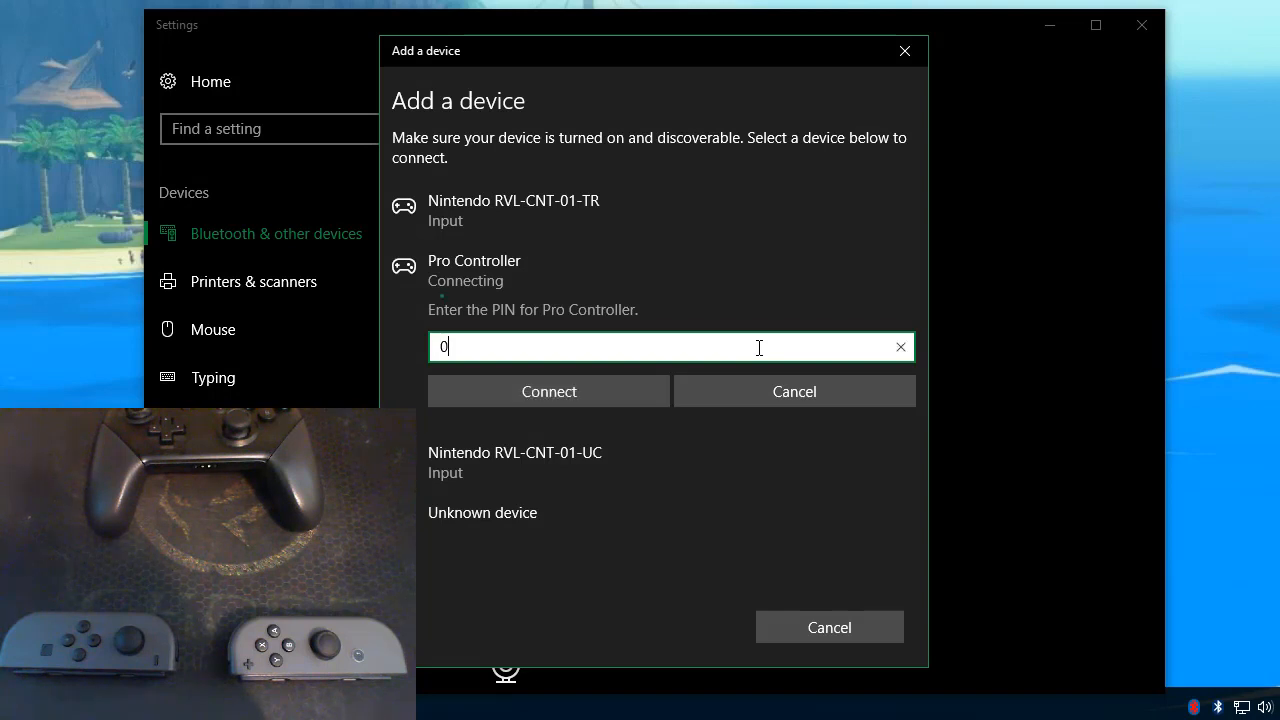
click(548, 390)
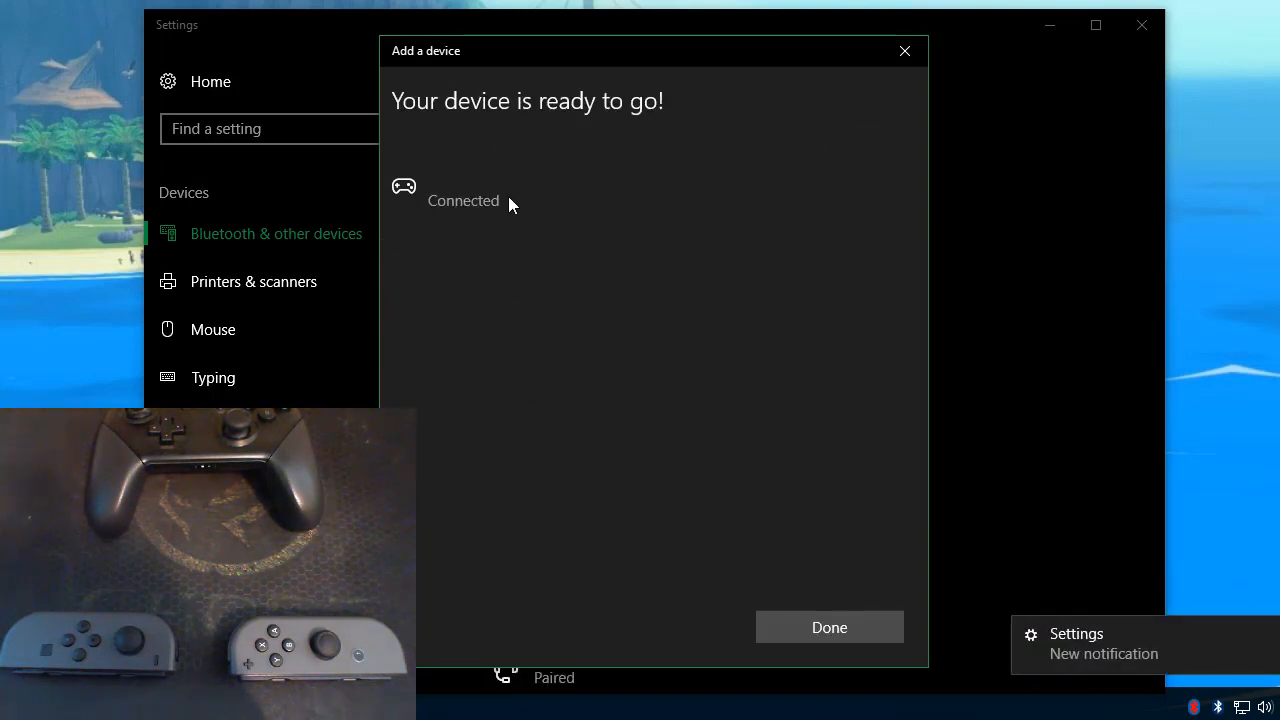
click(828, 628)
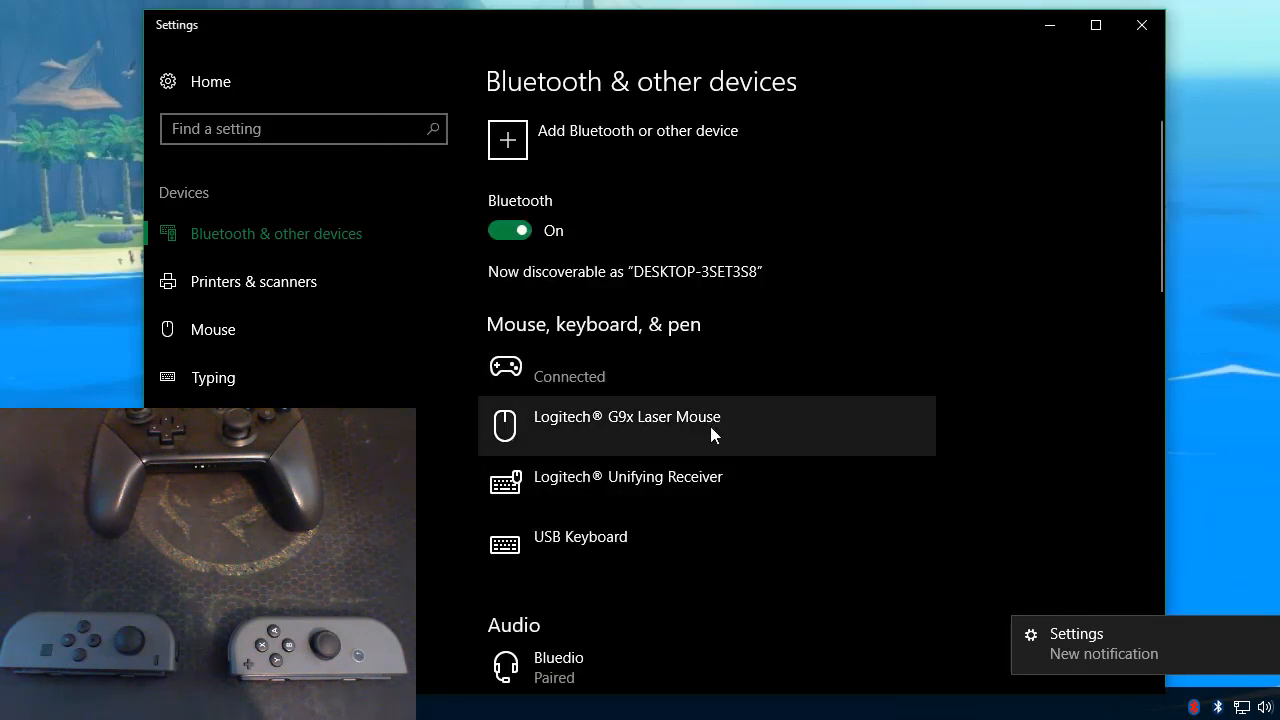
mouse_move(772, 382)
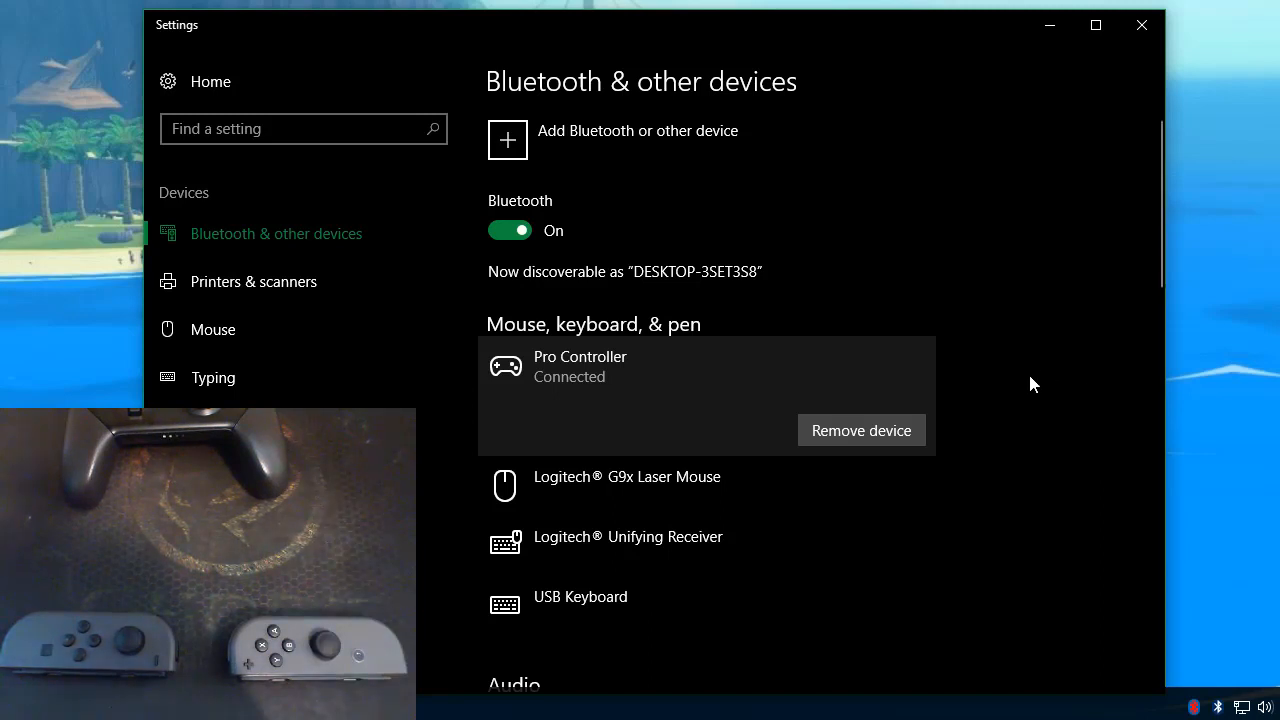
mouse_move(1060, 294)
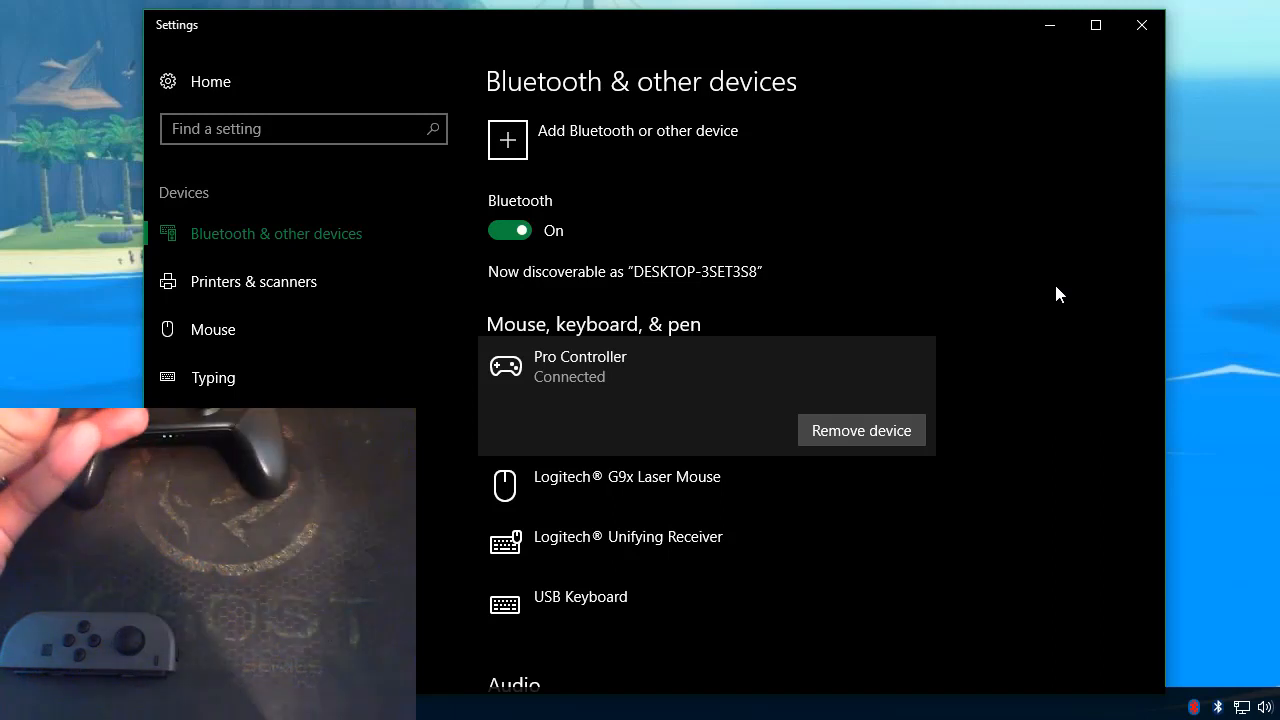
- Add the Bluetooth device listed as Input and connect it with PIN 0
click(508, 140)
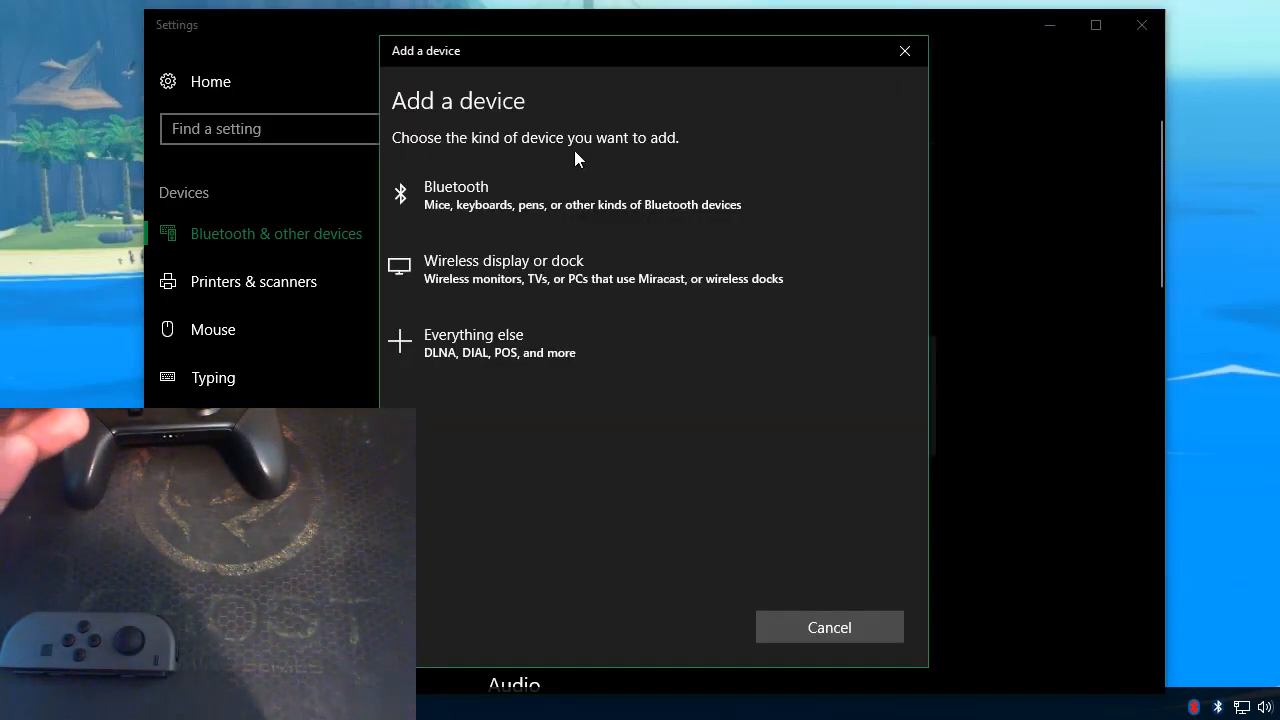
click(456, 196)
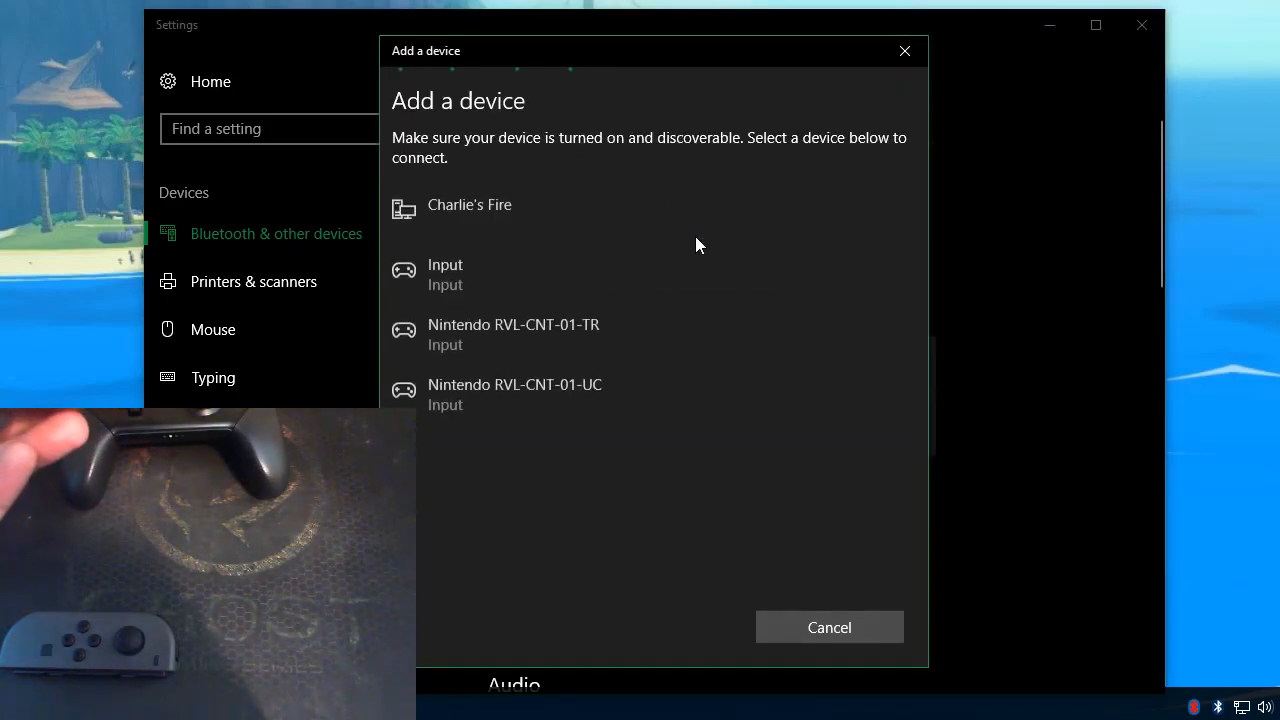
mouse_move(616, 280)
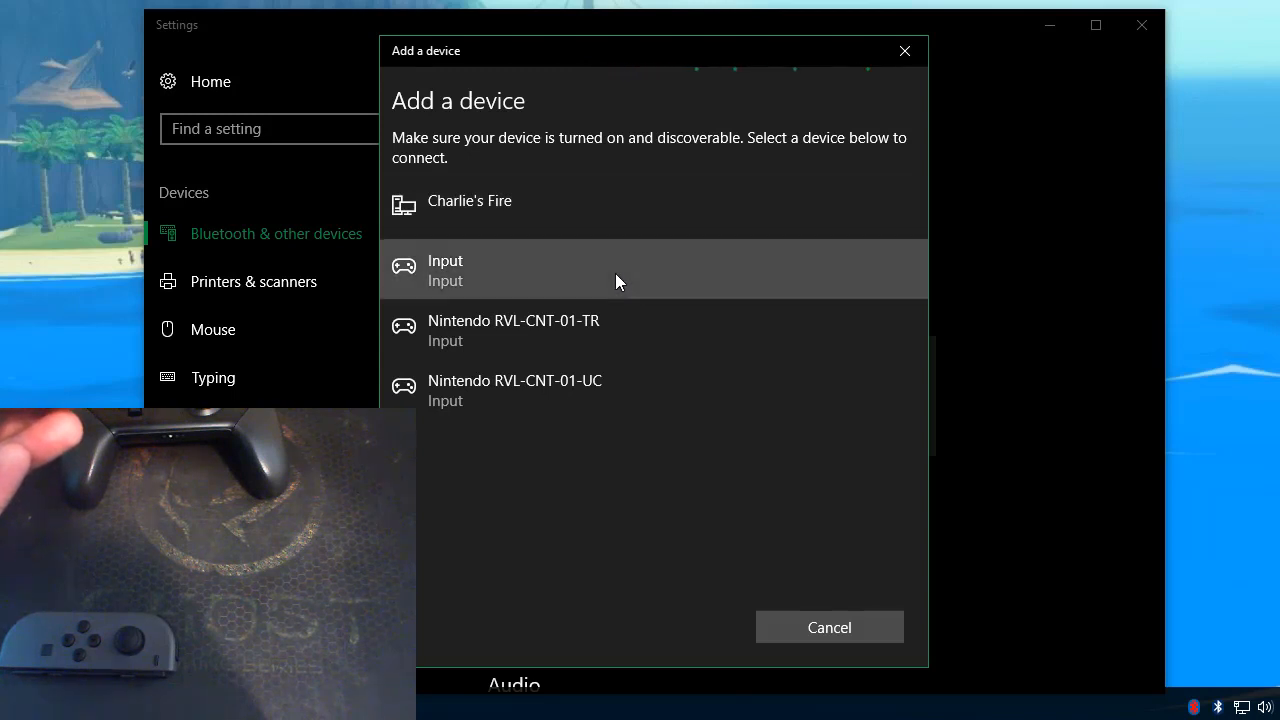
click(600, 270)
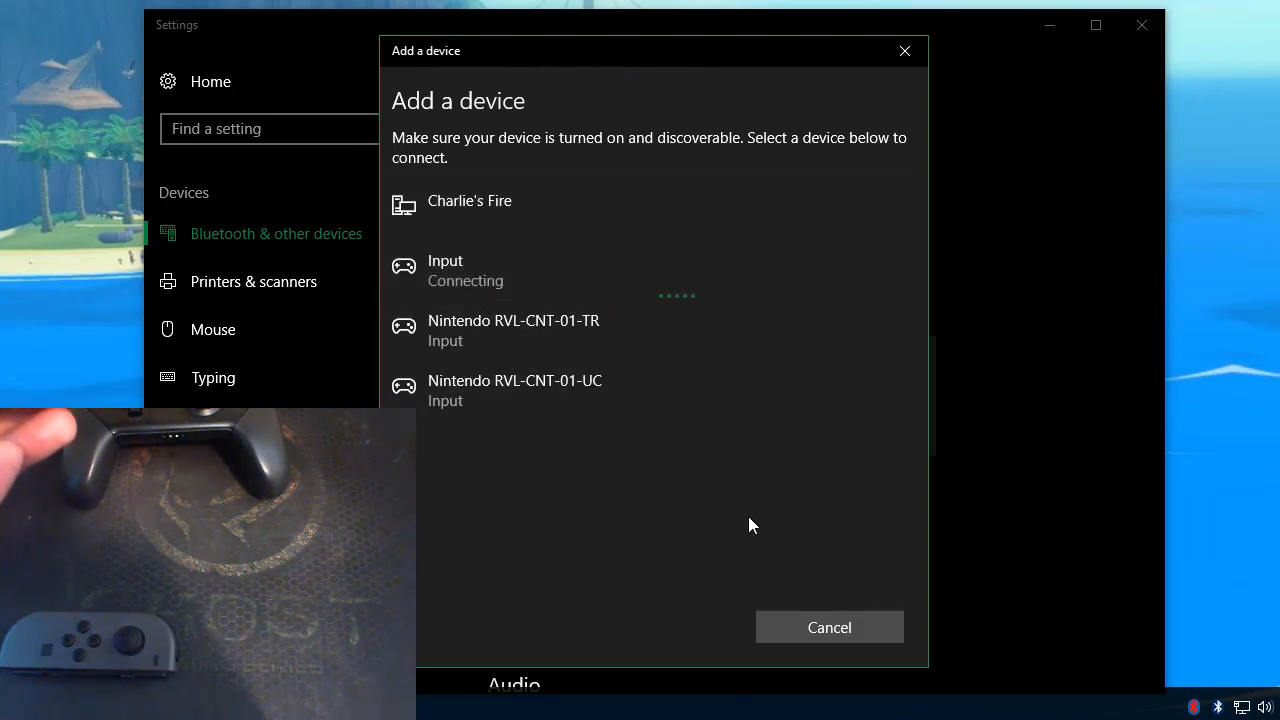
mouse_move(732, 480)
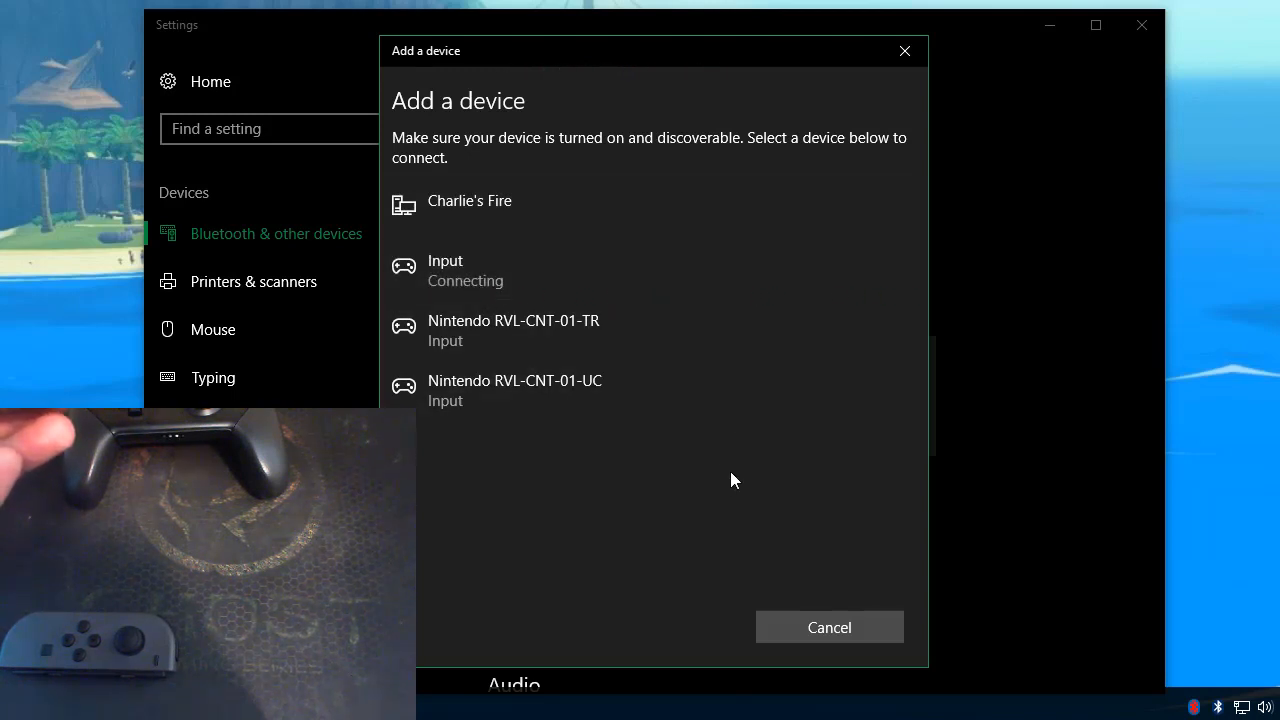
text(0)
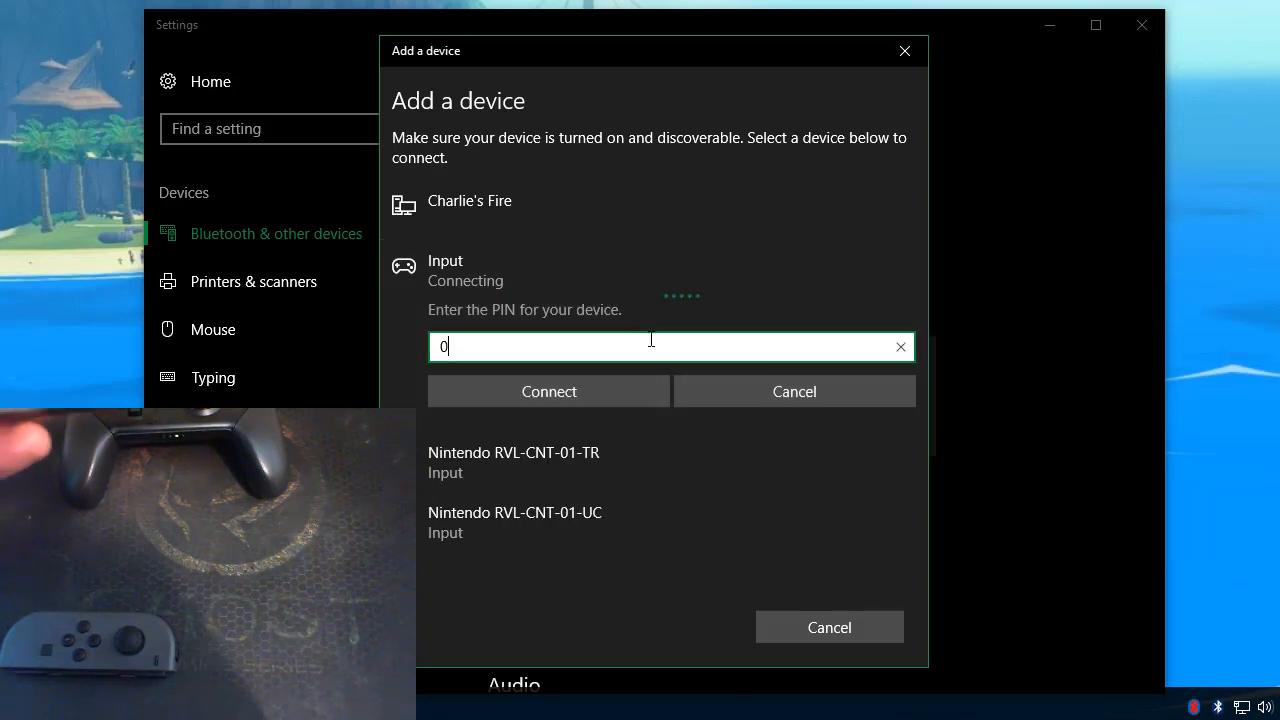
click(548, 390)
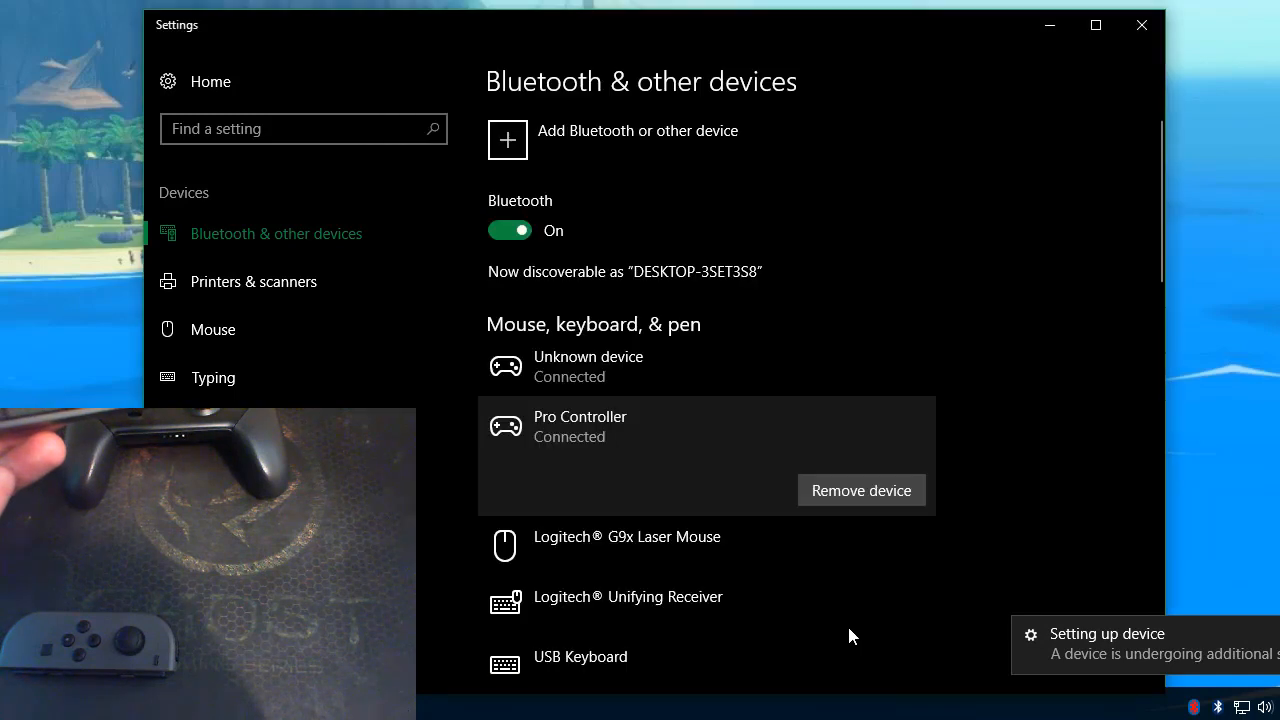
click(508, 140)
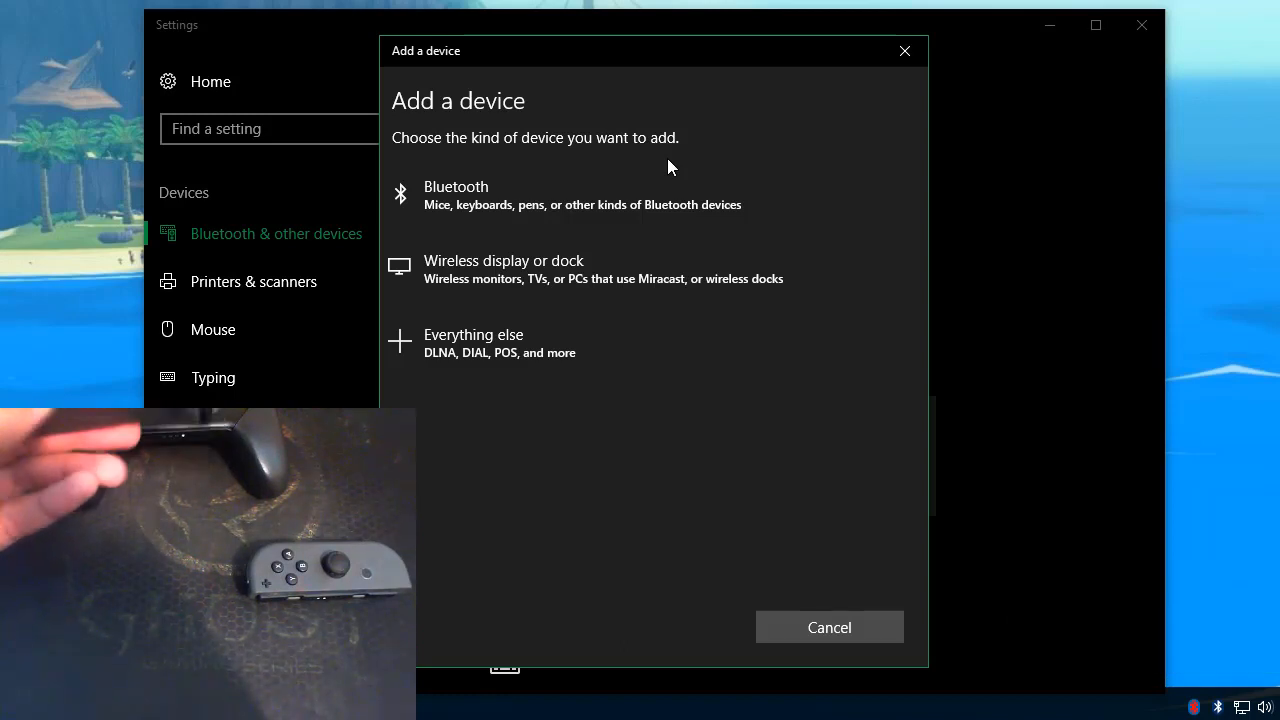
click(456, 196)
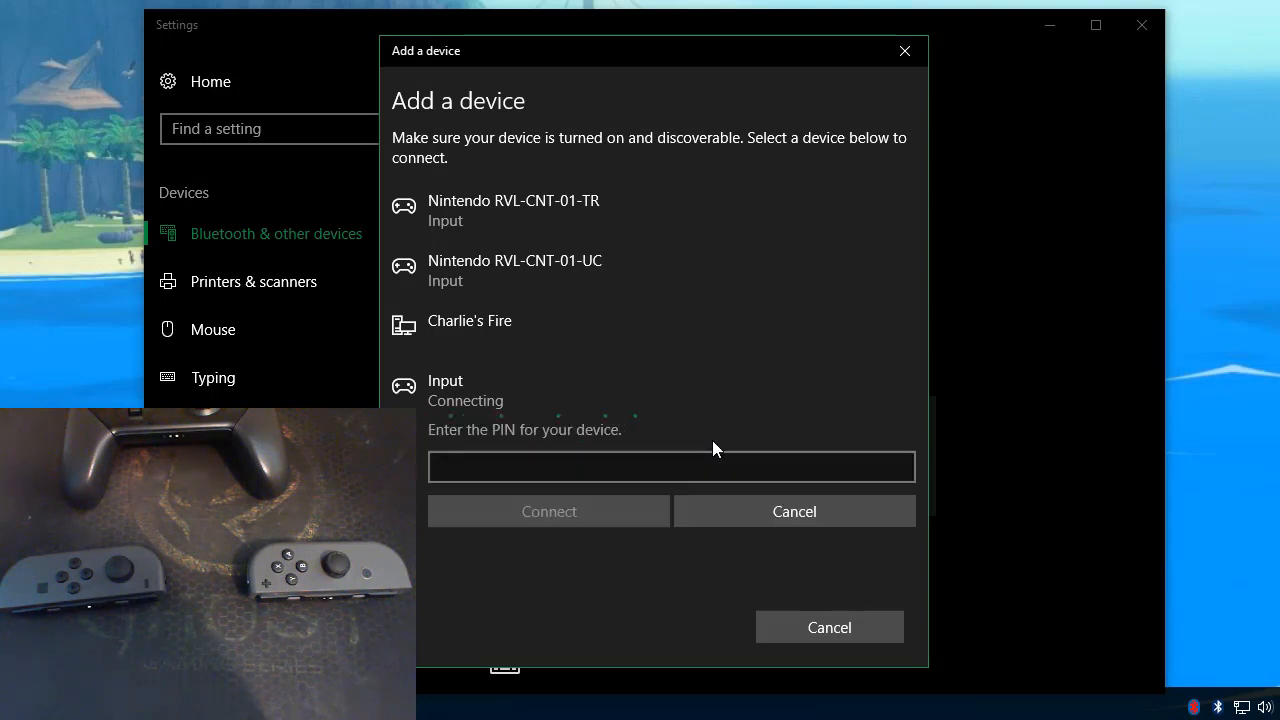
text(0000)
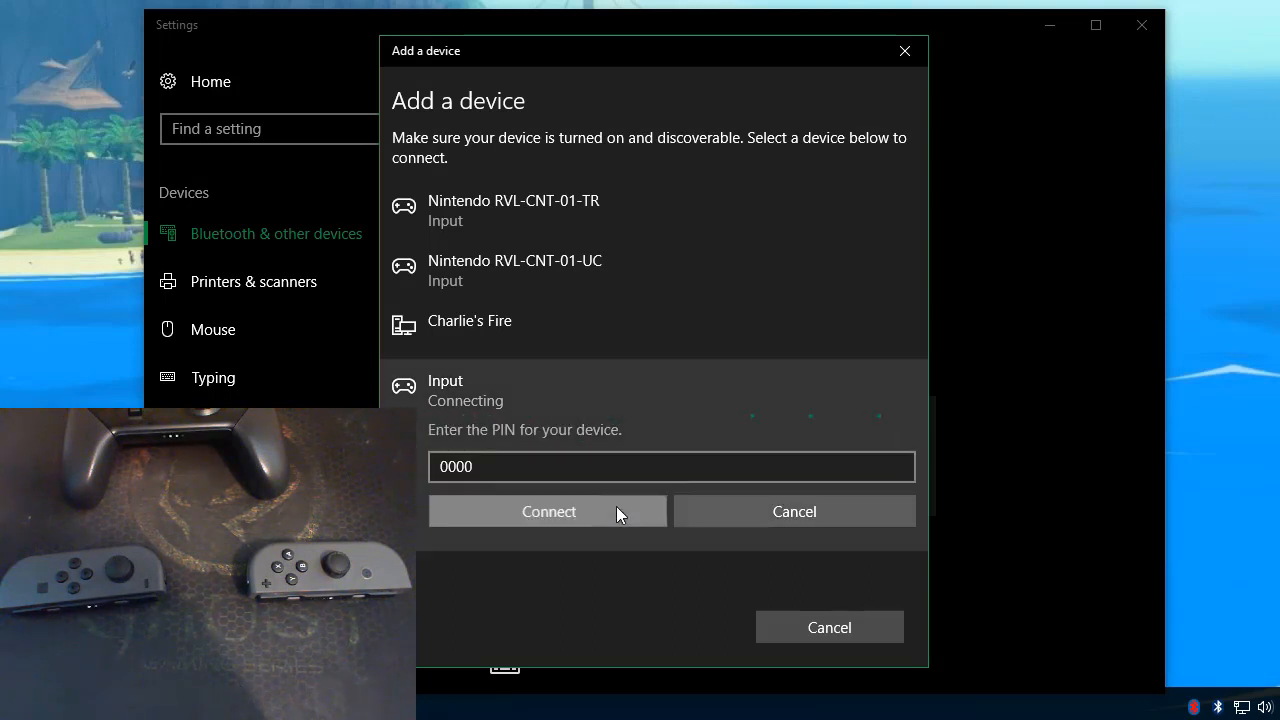
click(548, 512)
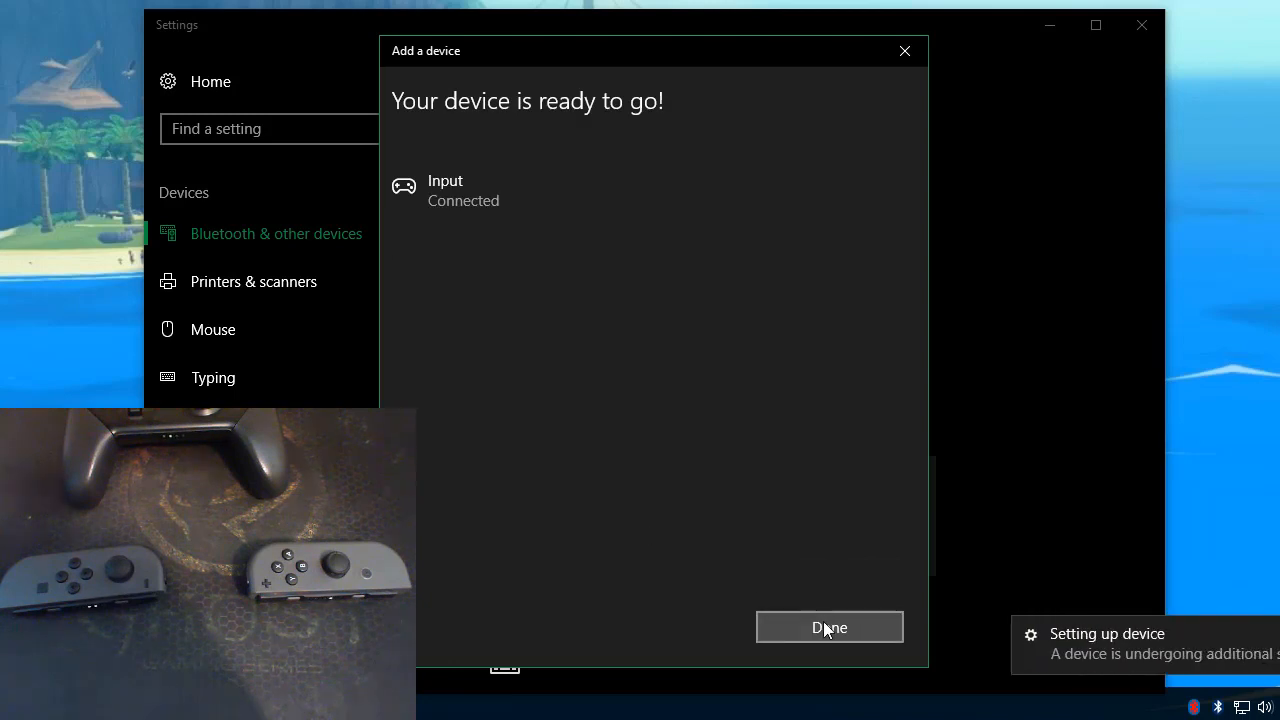
click(828, 628)
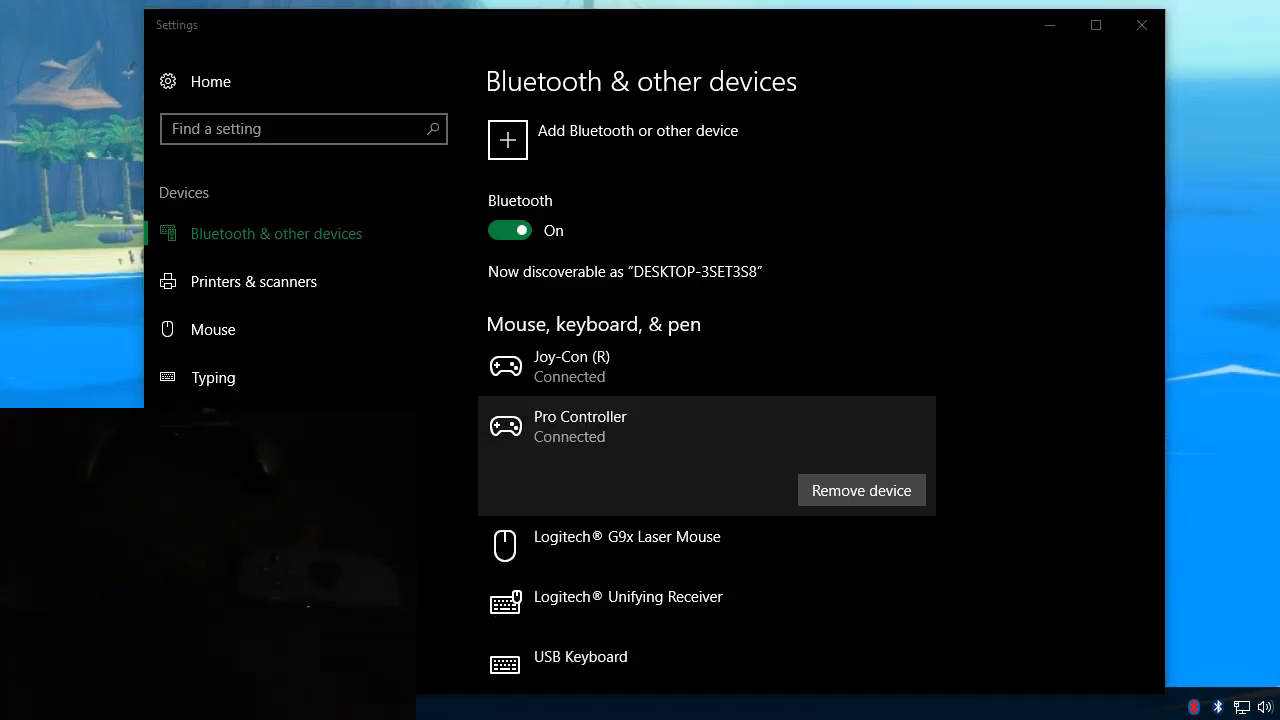
mouse_move(708, 374)
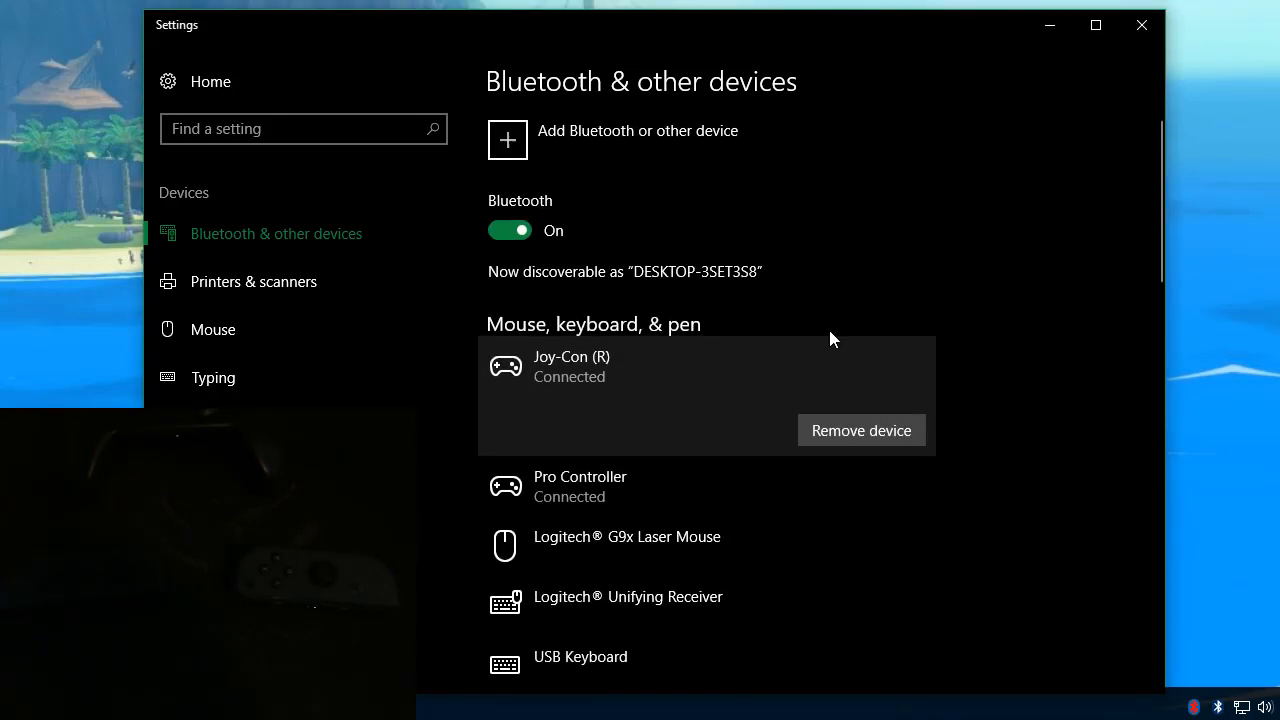
mouse_move(1092, 136)
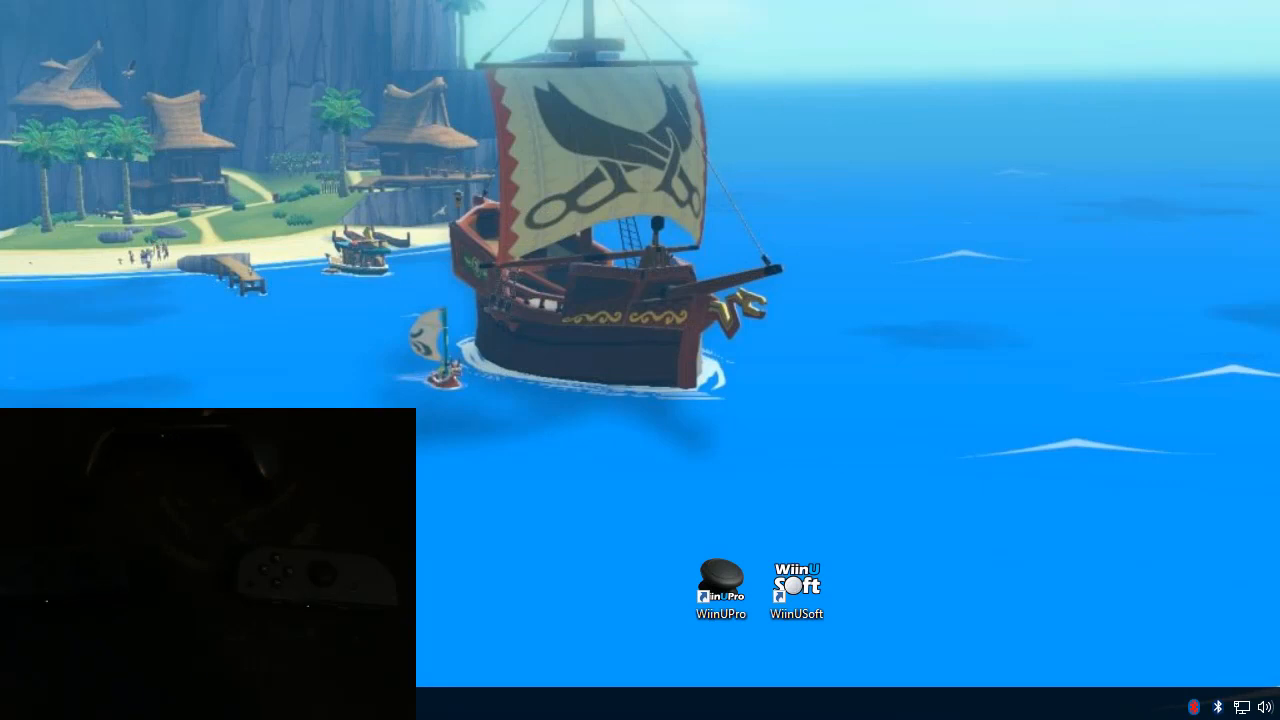
- Leave Settings after confirming Joy-Con (R) and Pro Controller show Connected
click(8, 712)
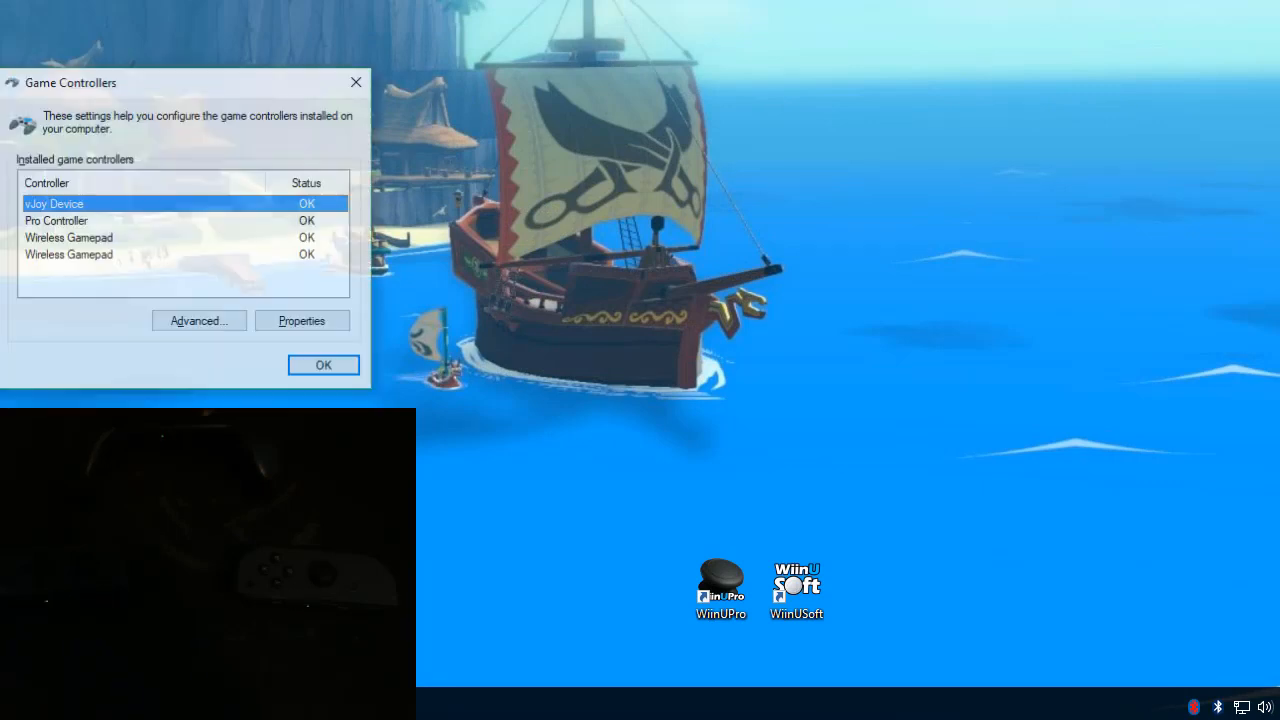
drag(184, 82, 300, 52)
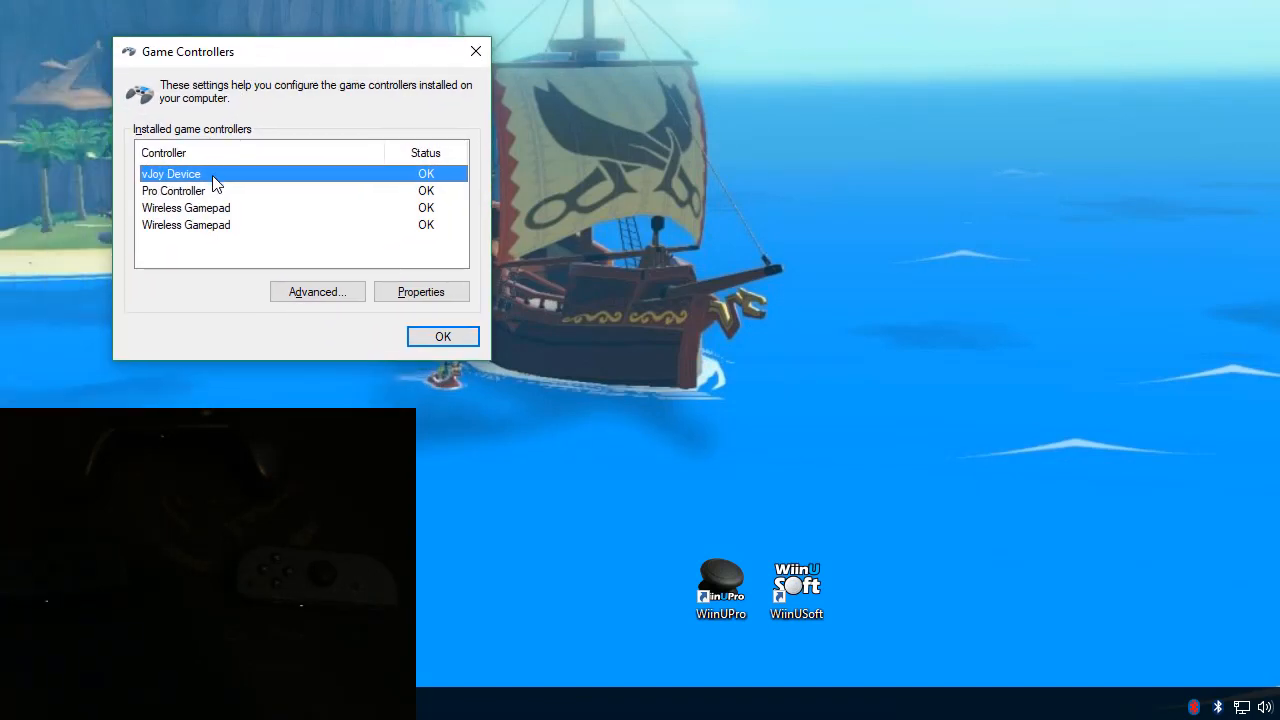
click(172, 192)
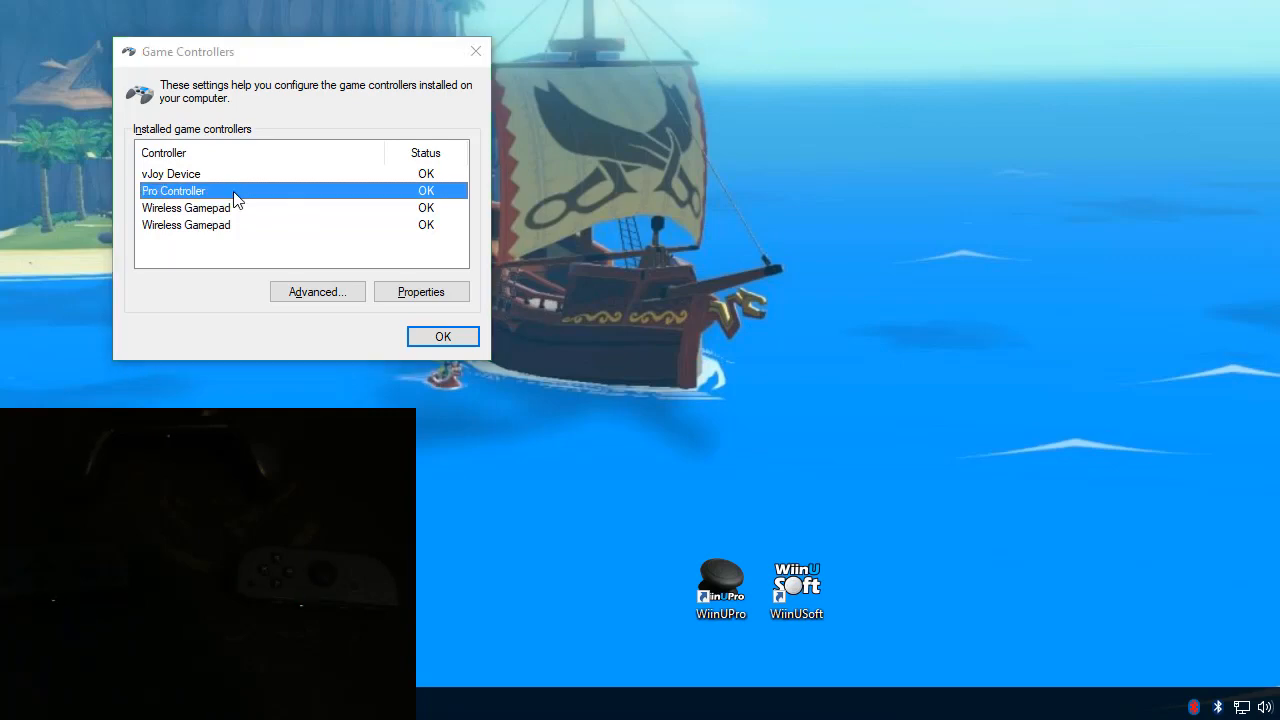
click(420, 292)
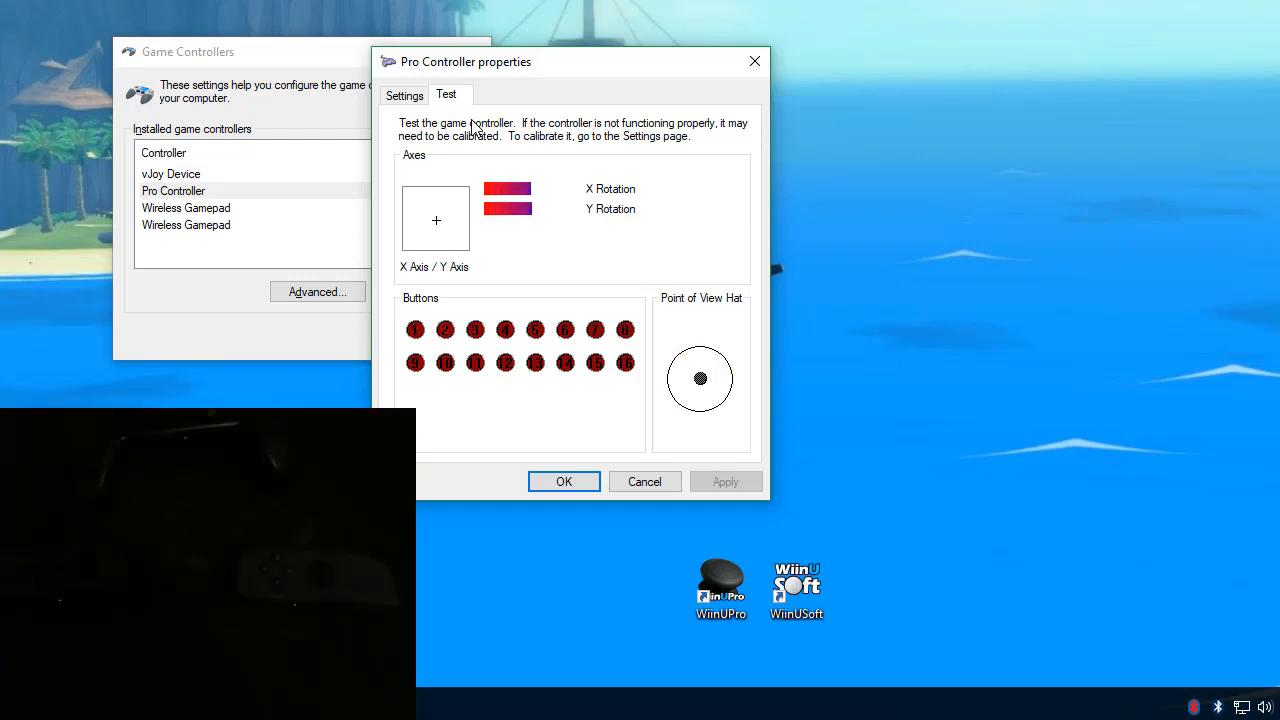
mouse_move(530, 128)
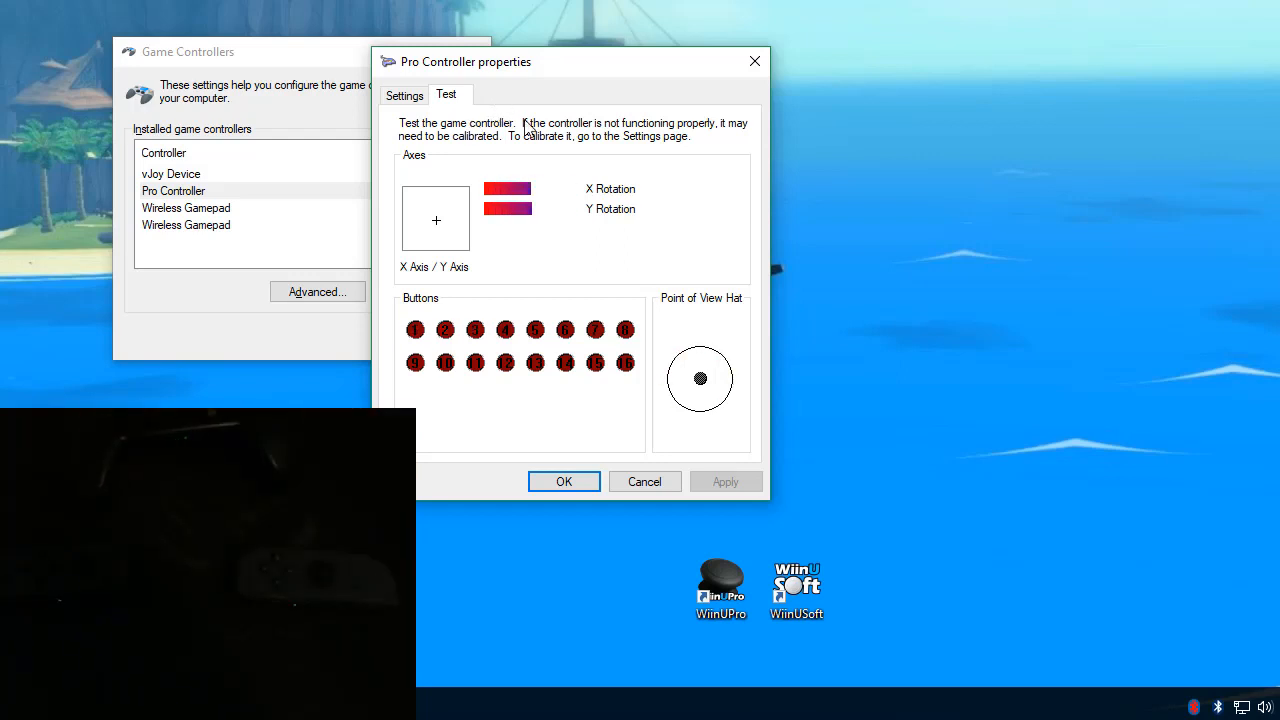
click(564, 480)
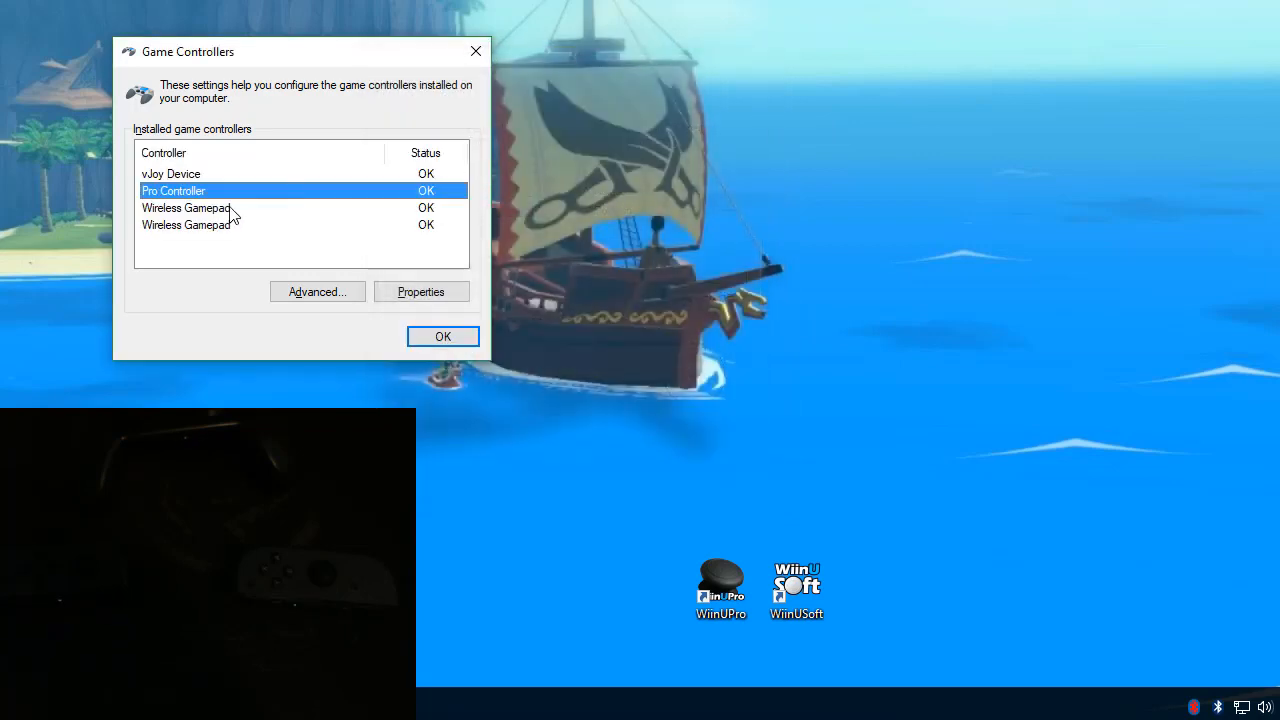
- Check a Wireless Gamepad's test page in Game Controllers and dismiss it
click(420, 292)
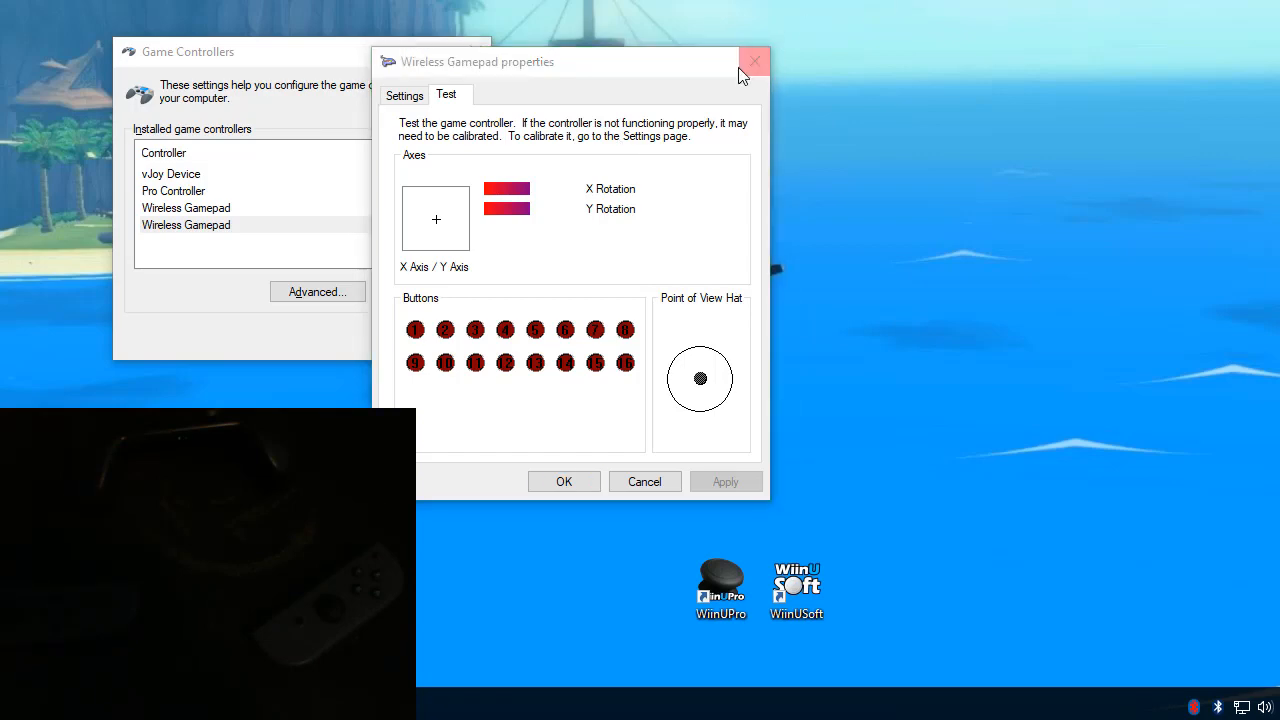
click(754, 60)
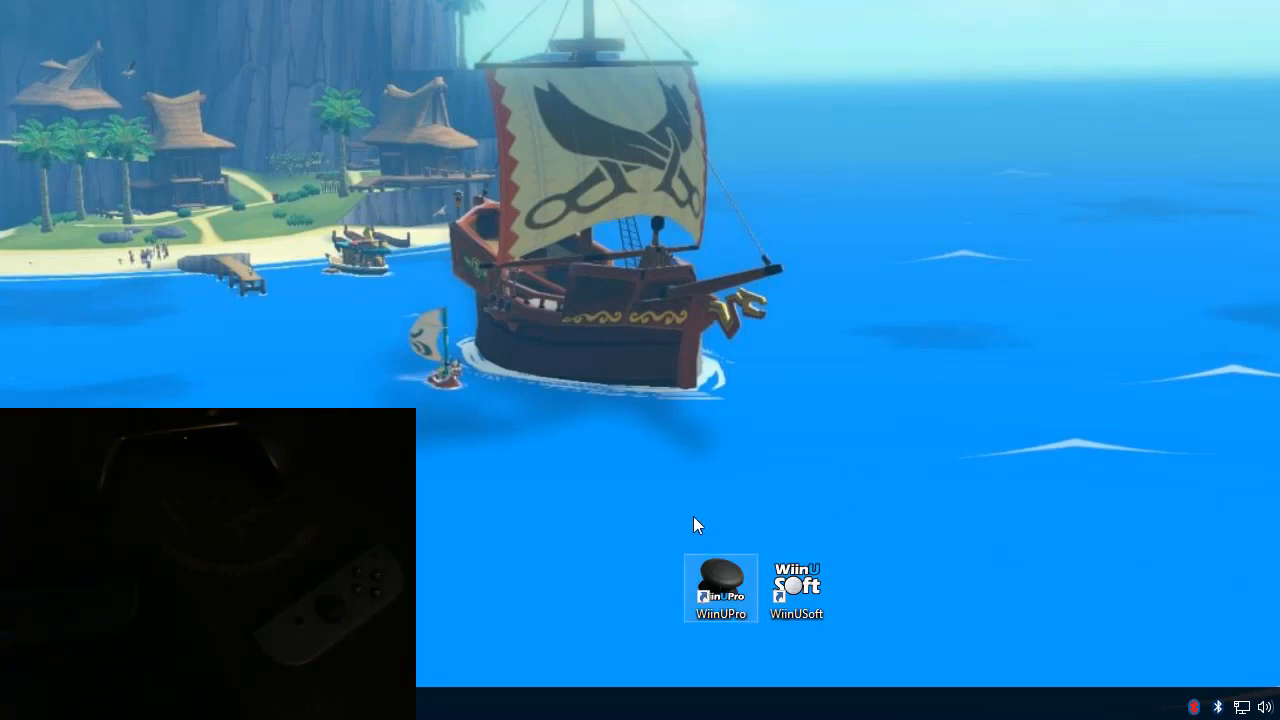
- Launch WiinUPro from the desktop and start syncing new controllers
double_click(720, 584)
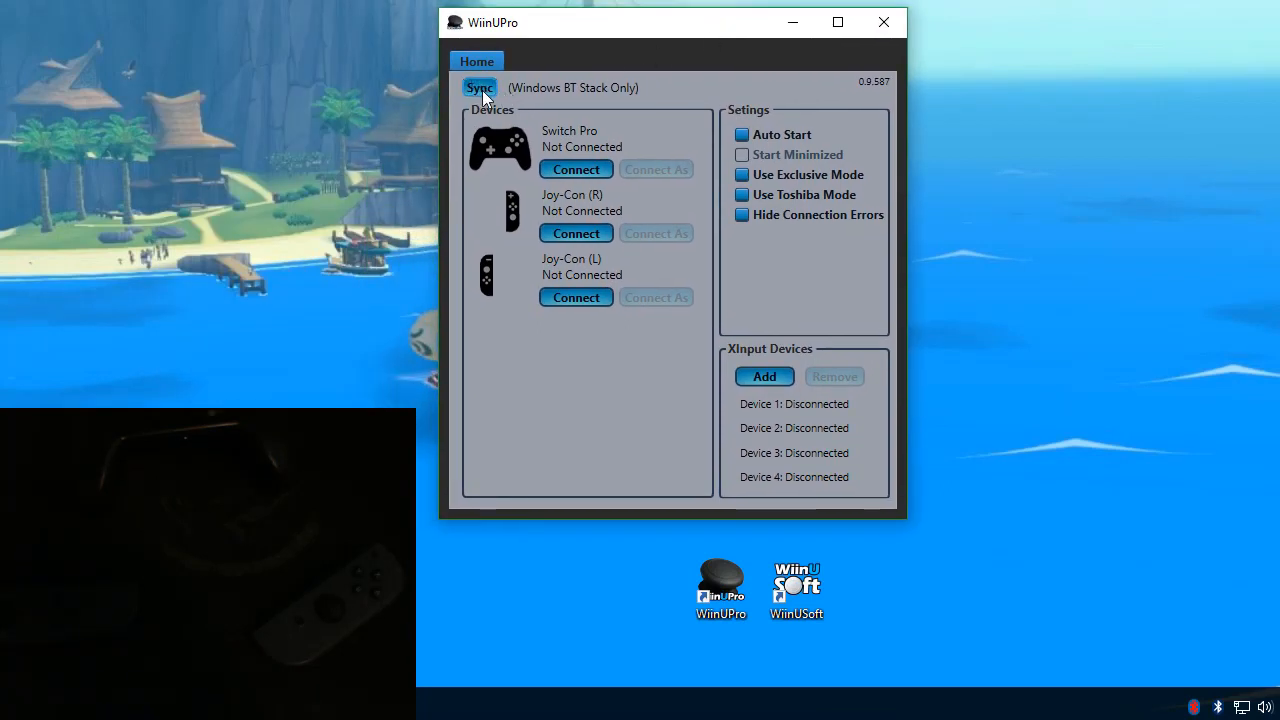
click(480, 88)
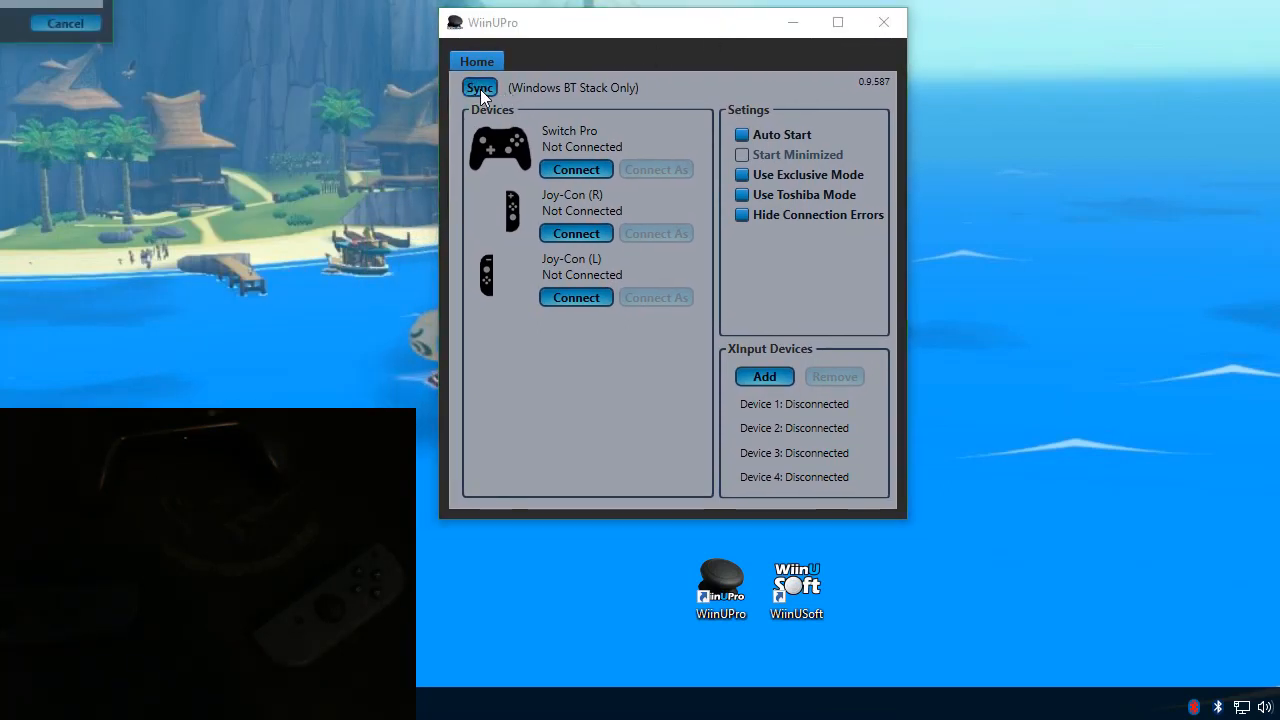
click(480, 88)
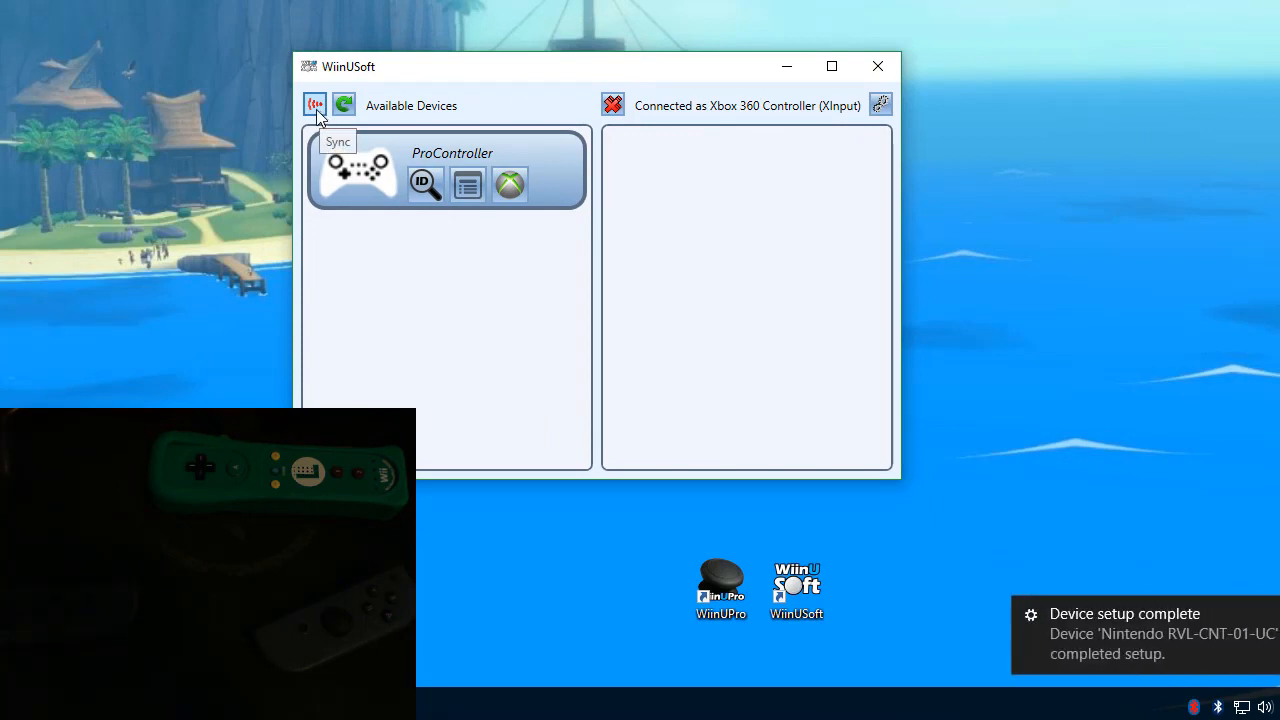
- Sync the ProController in WiinUSoft and connect it as an Xbox 360 controller
click(314, 104)
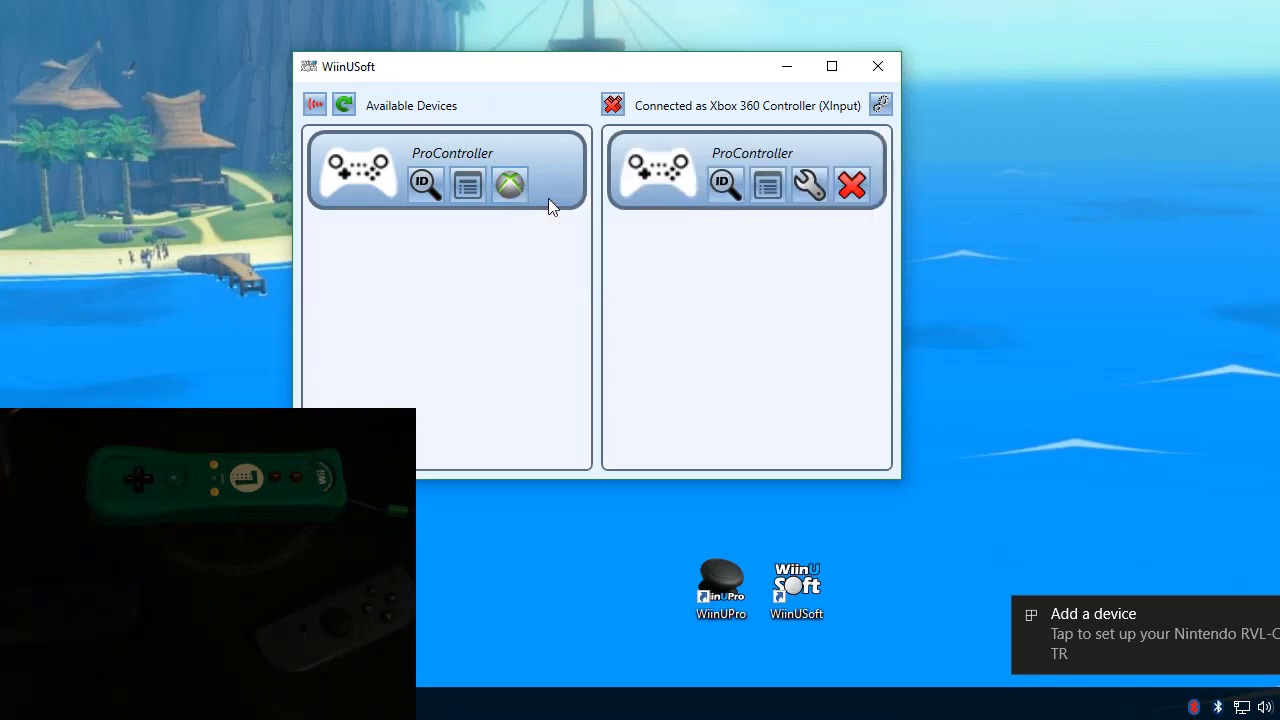
click(510, 184)
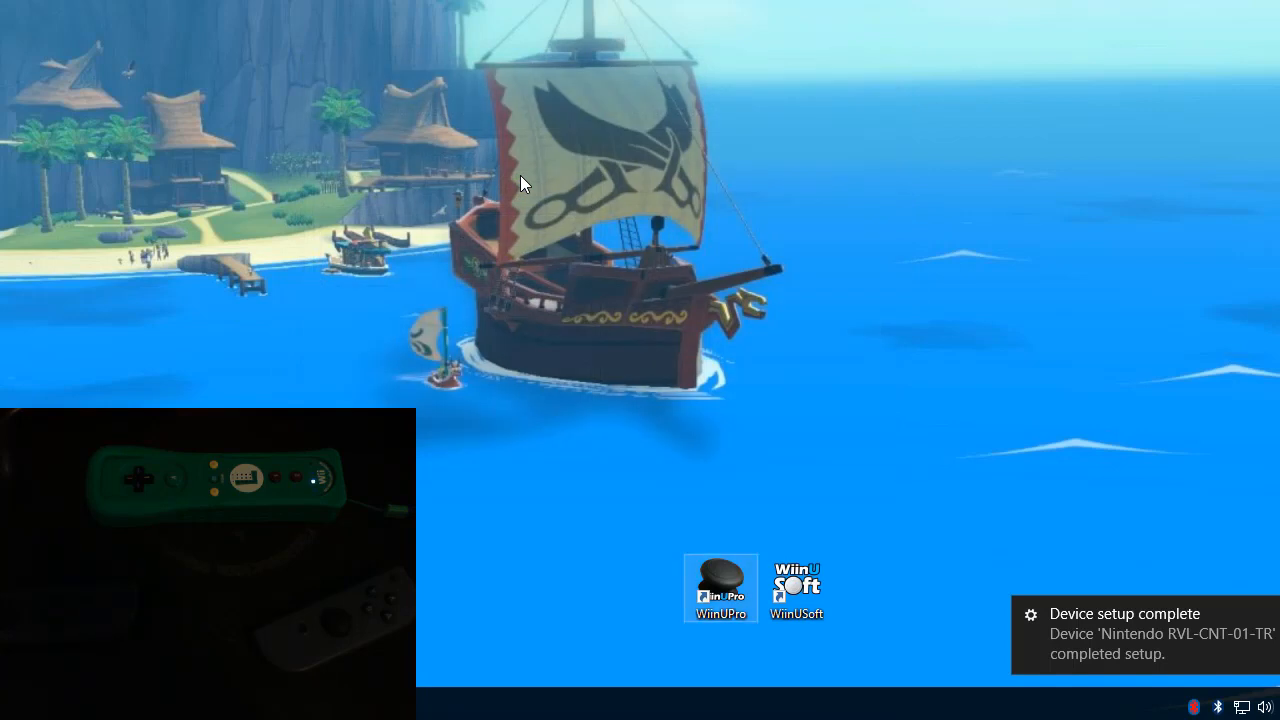
- Relaunch WiinUPro, connect the listed Pro Controllers and show the Joy-Cons layout
double_click(720, 588)
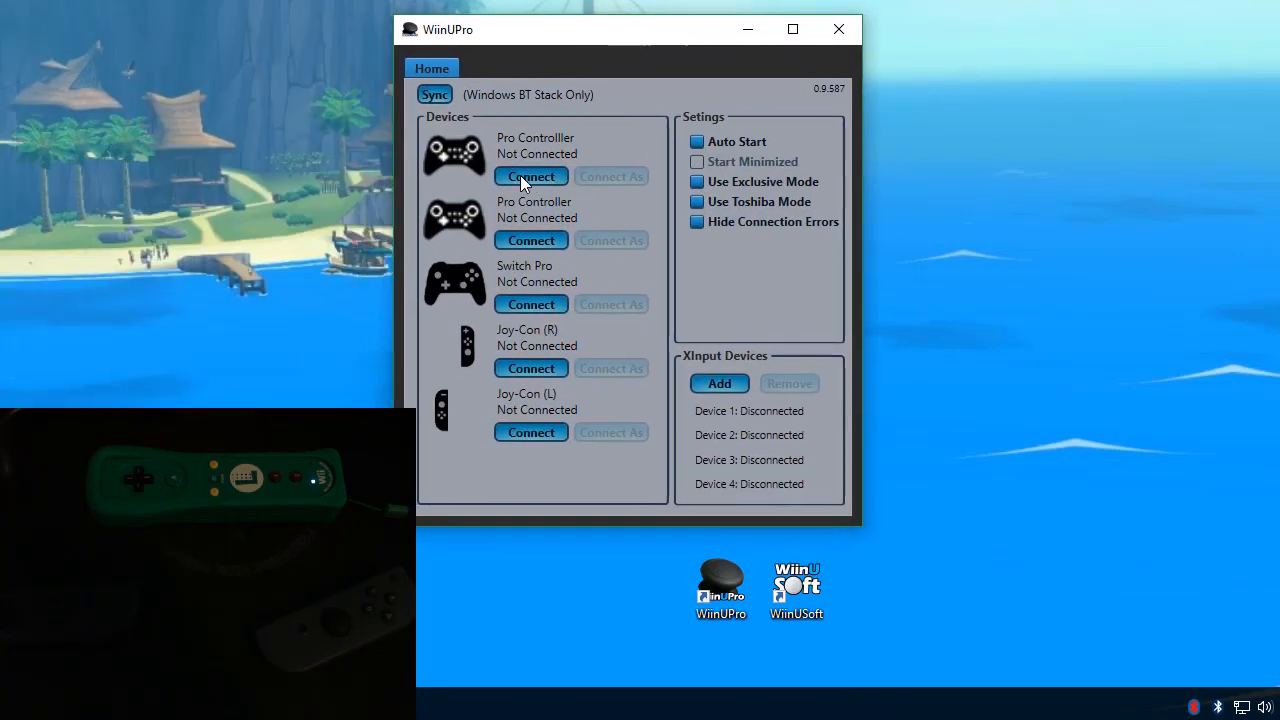
click(532, 176)
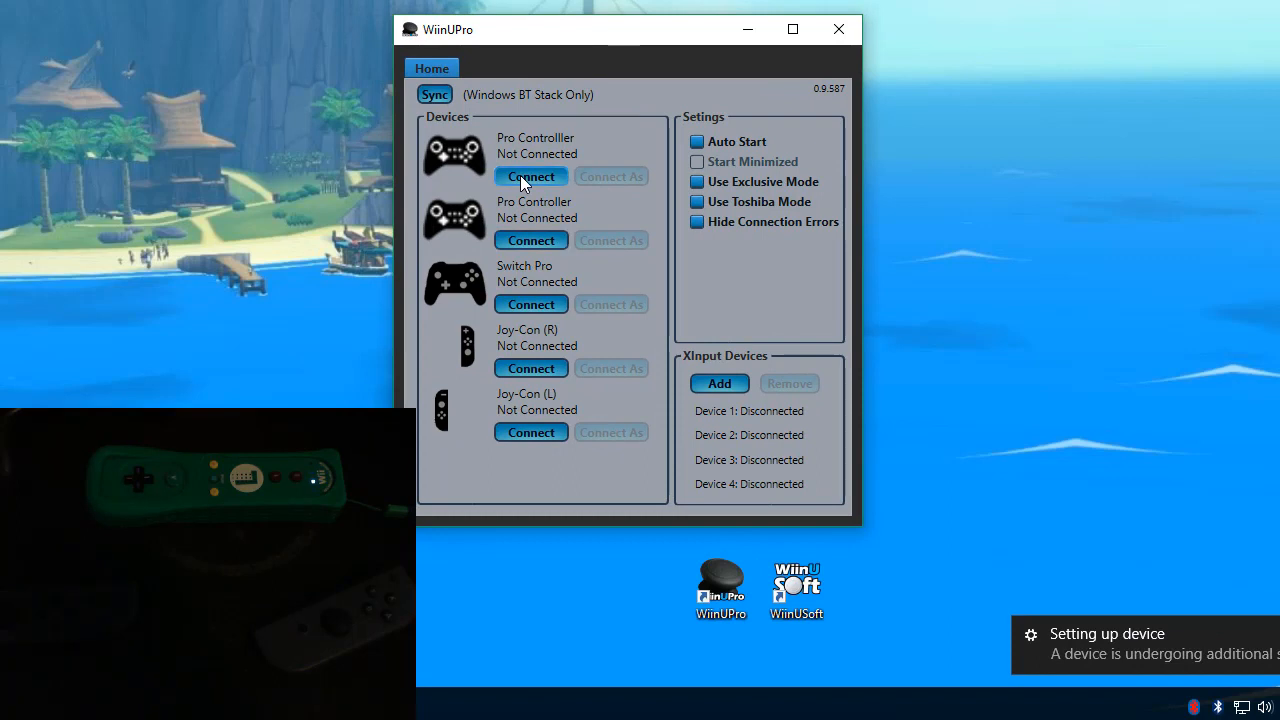
click(532, 176)
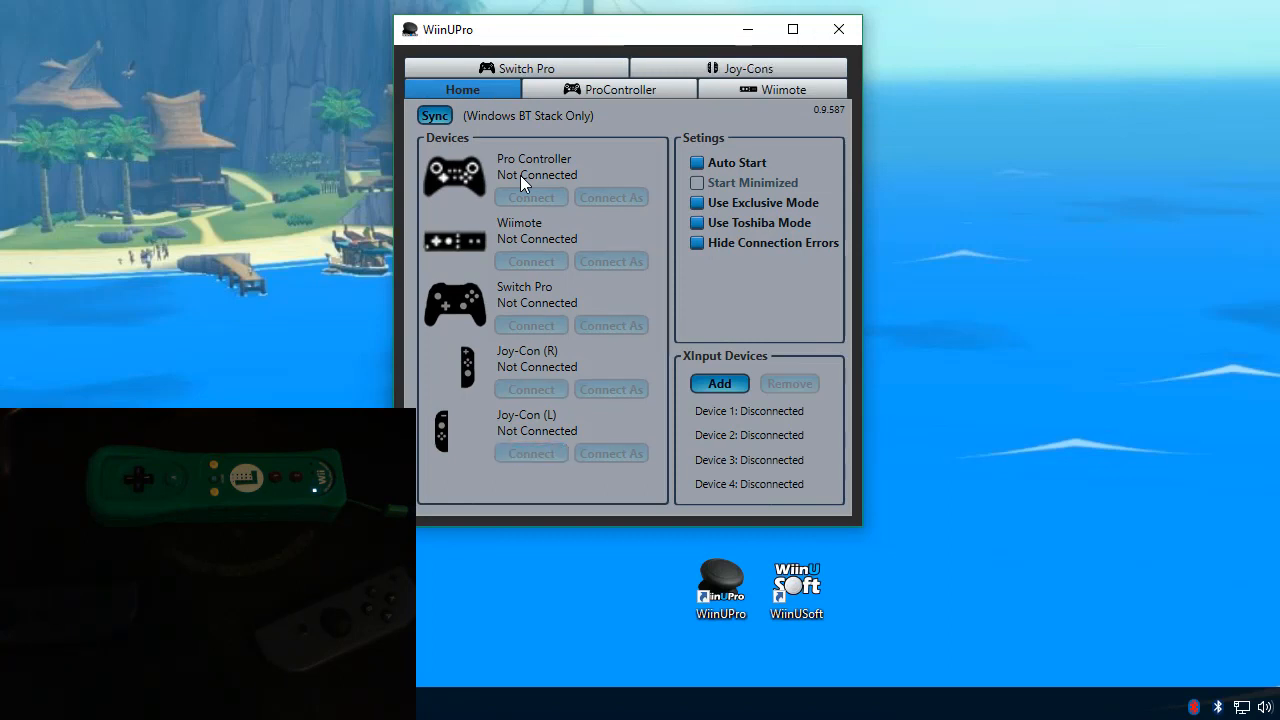
click(748, 88)
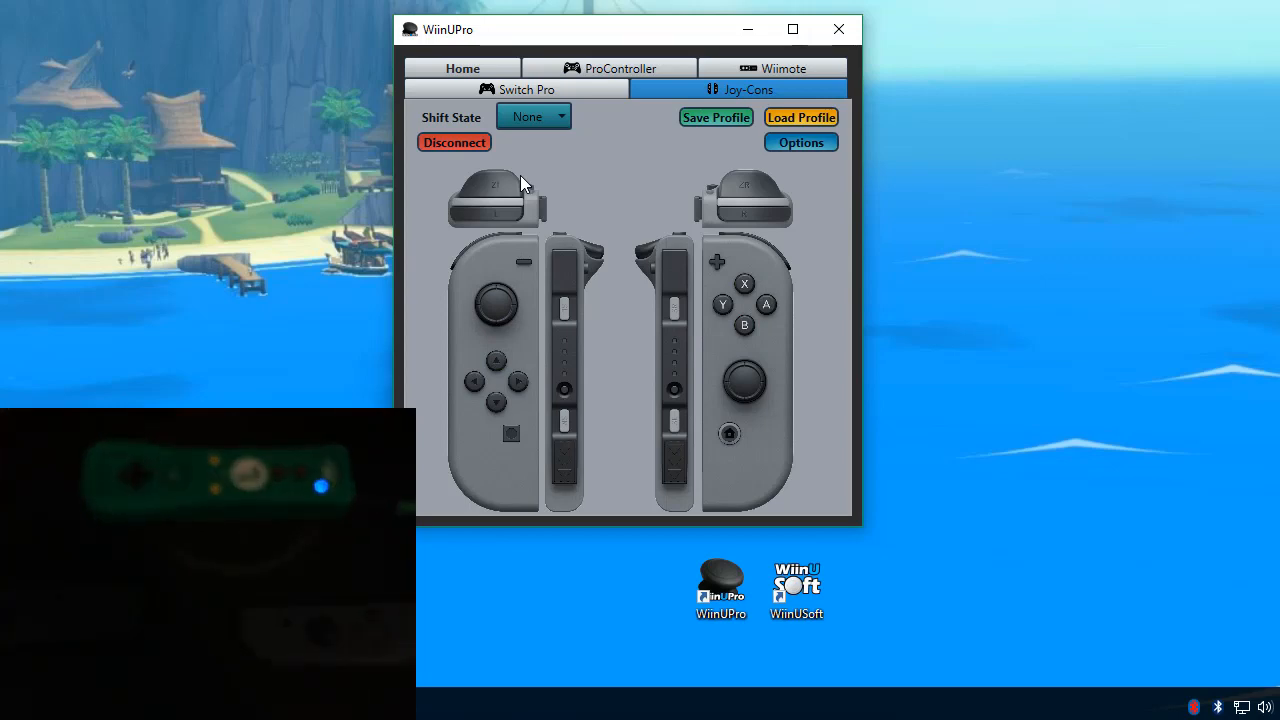
click(462, 88)
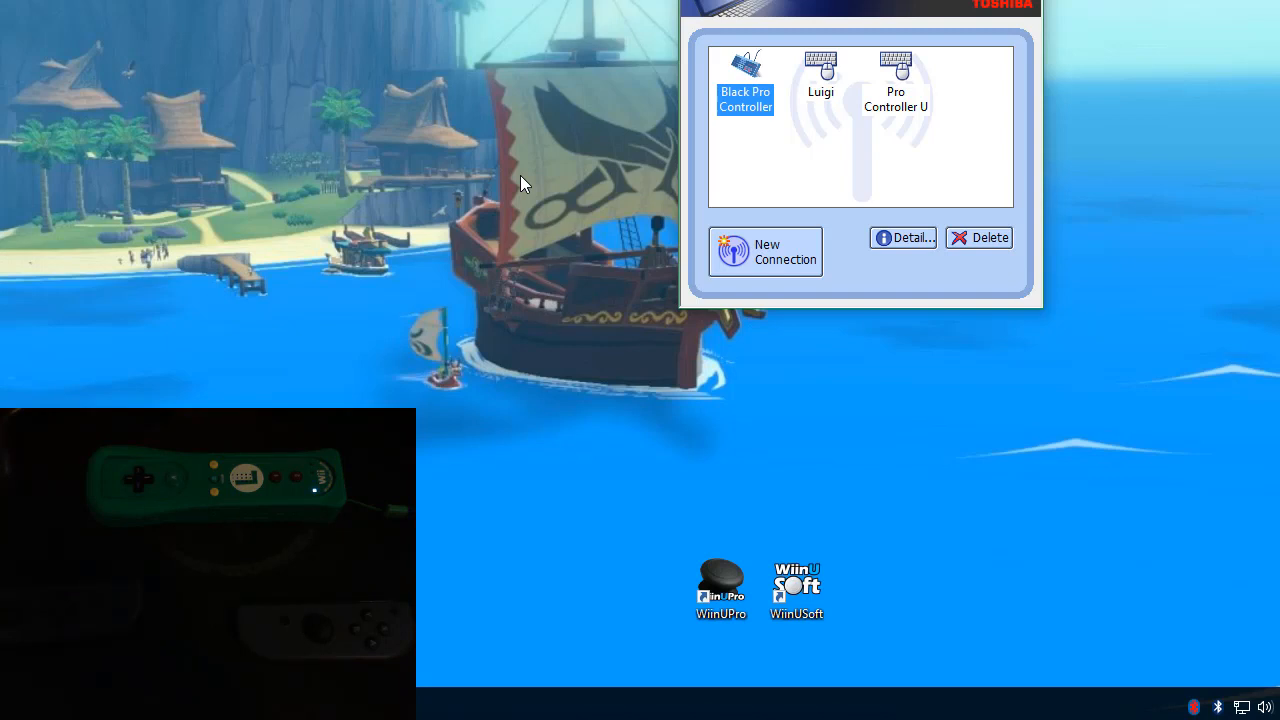
click(896, 90)
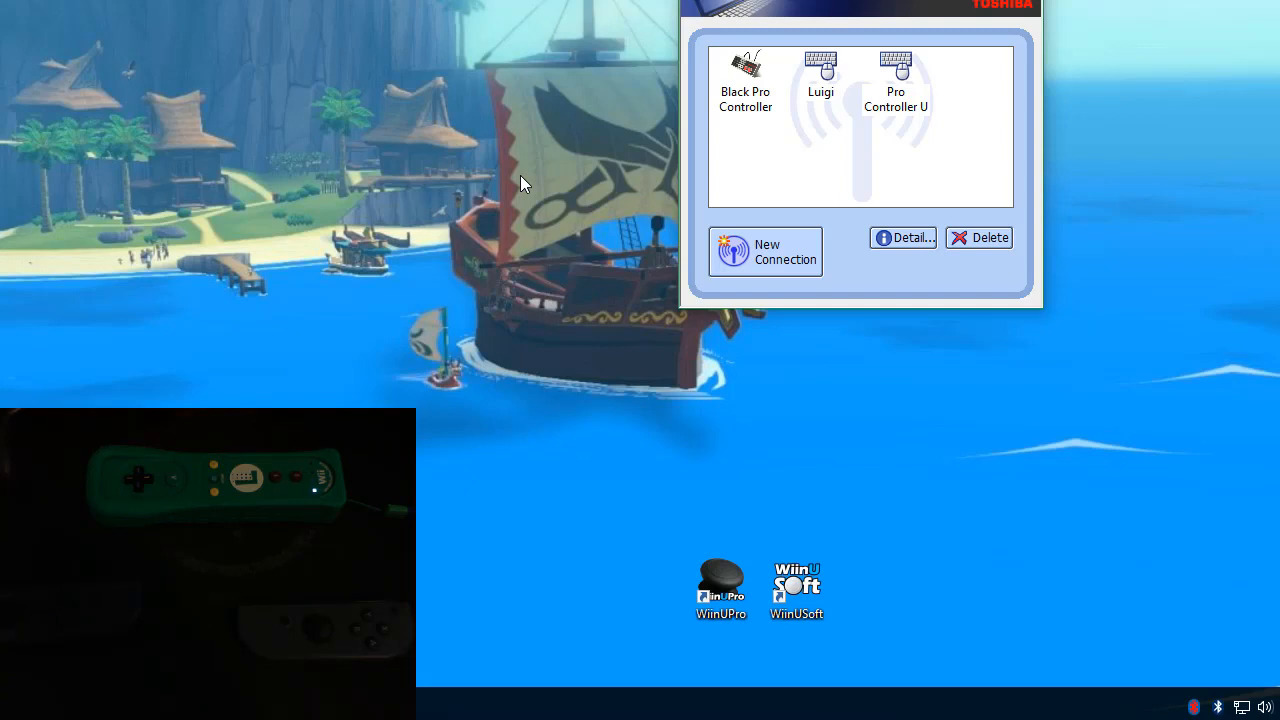
right_click(744, 76)
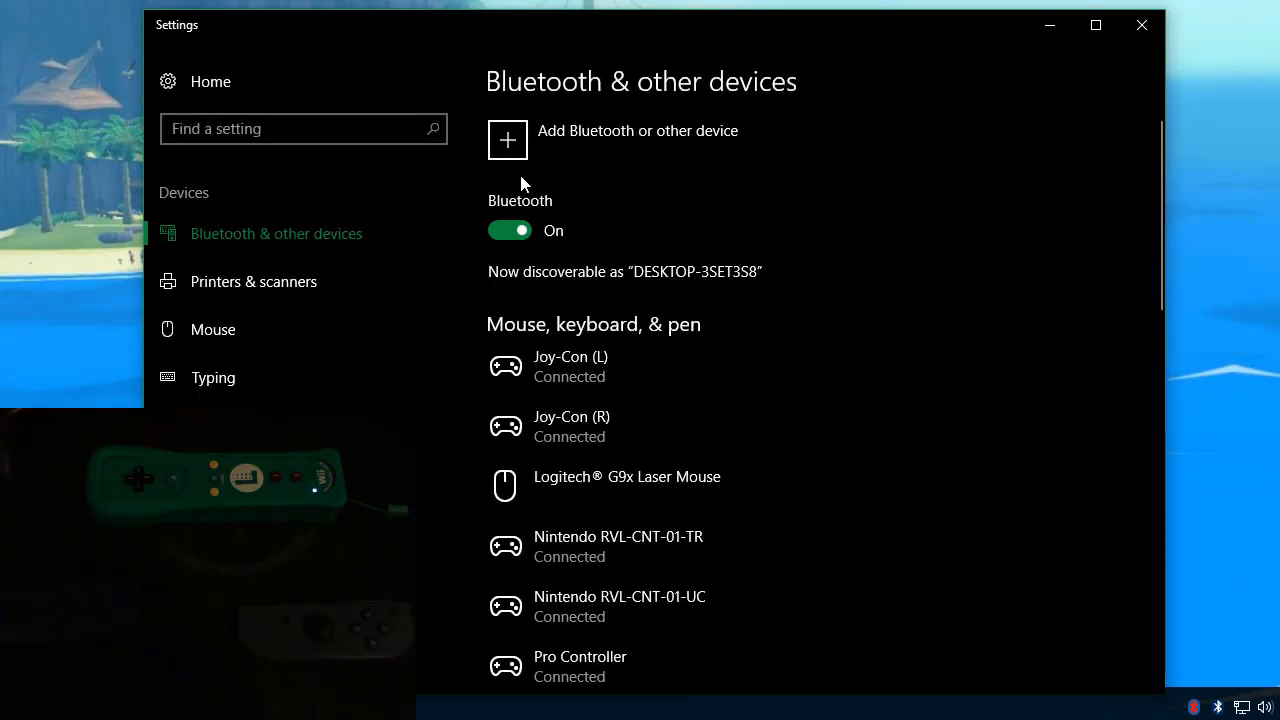
- Scroll the Bluetooth & other devices list to reveal the connected controllers
scroll(down, 3)
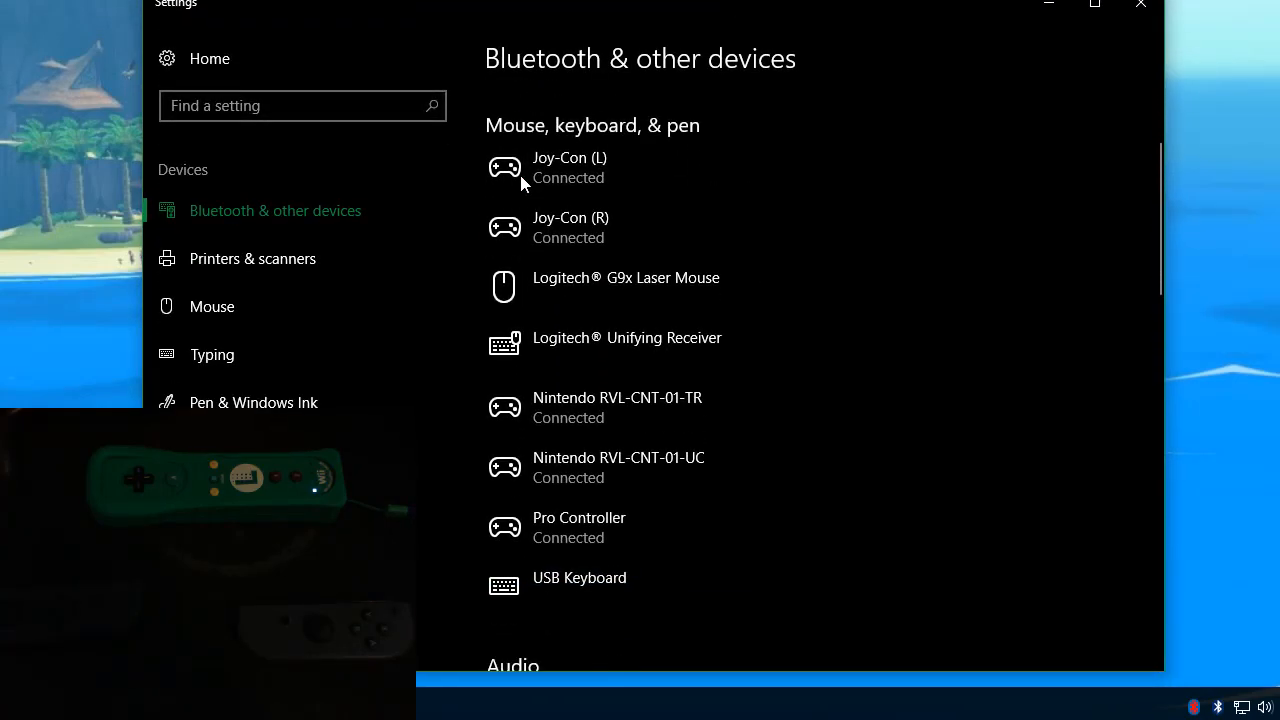